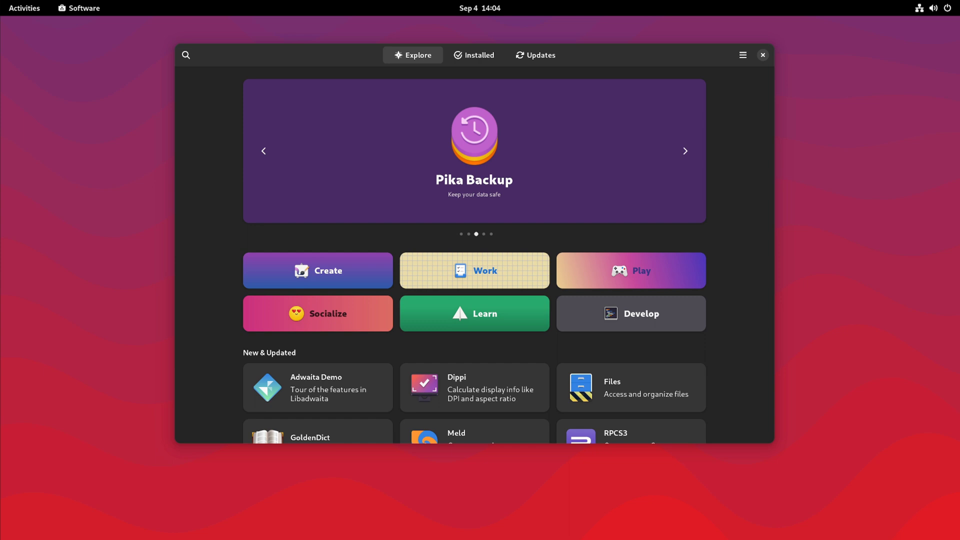
Search GNOME Software for "gr" and bring up the Gradience app page.
click(684, 151)
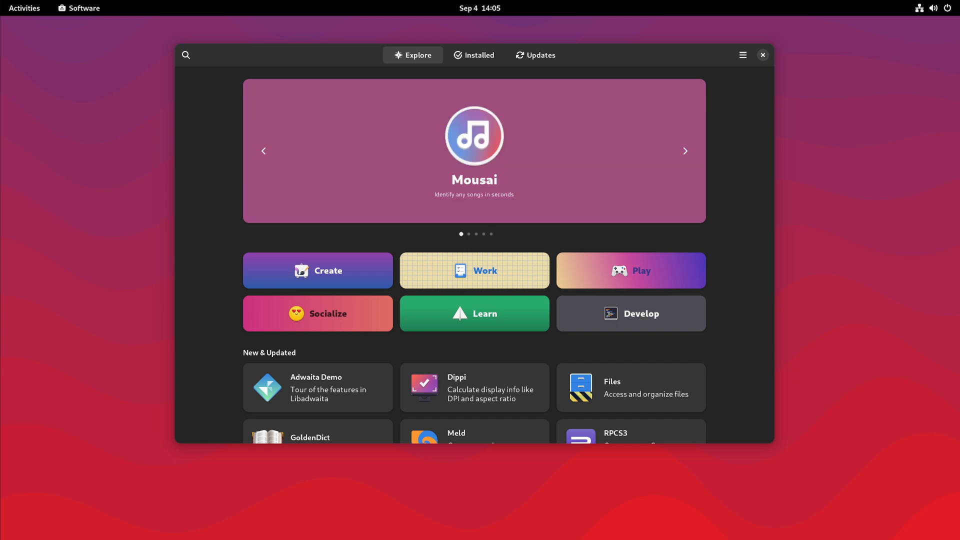
click(684, 151)
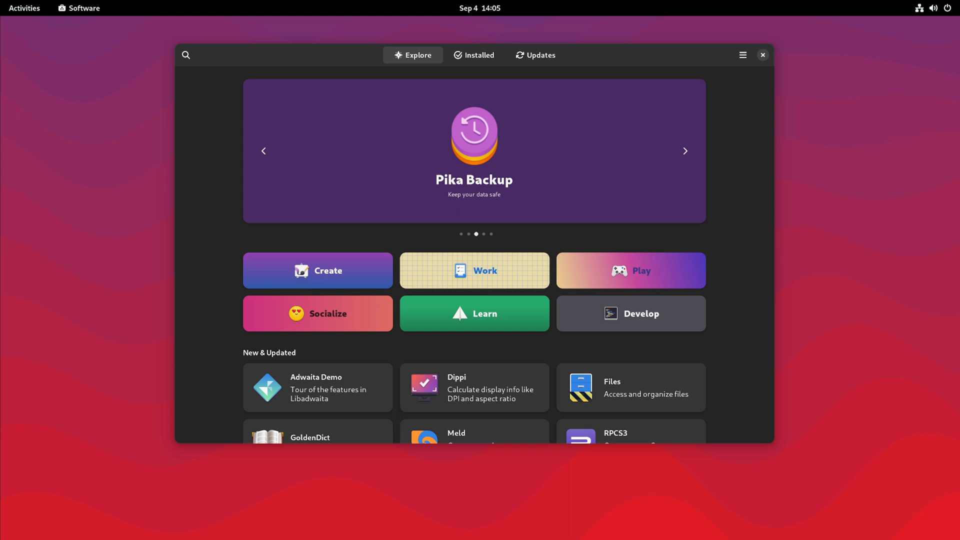
click(685, 151)
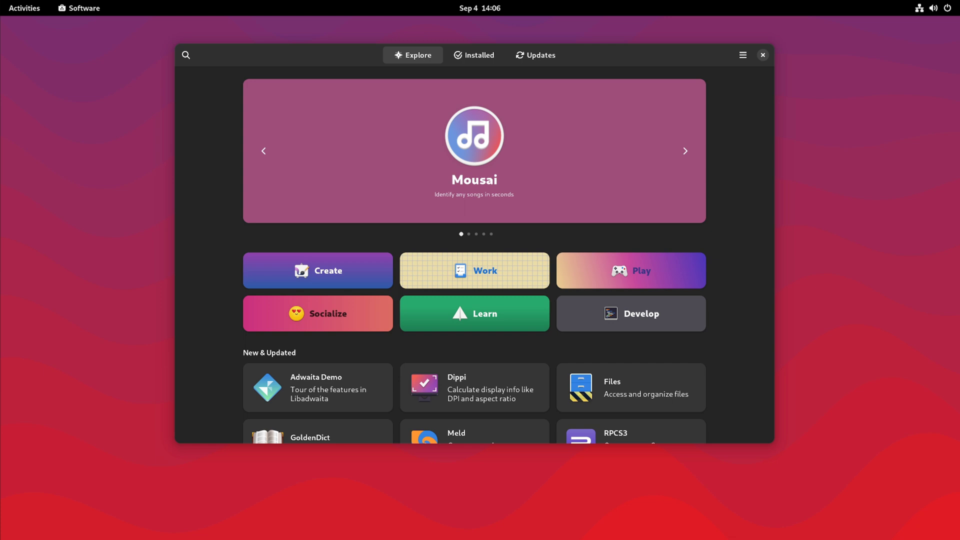
click(684, 151)
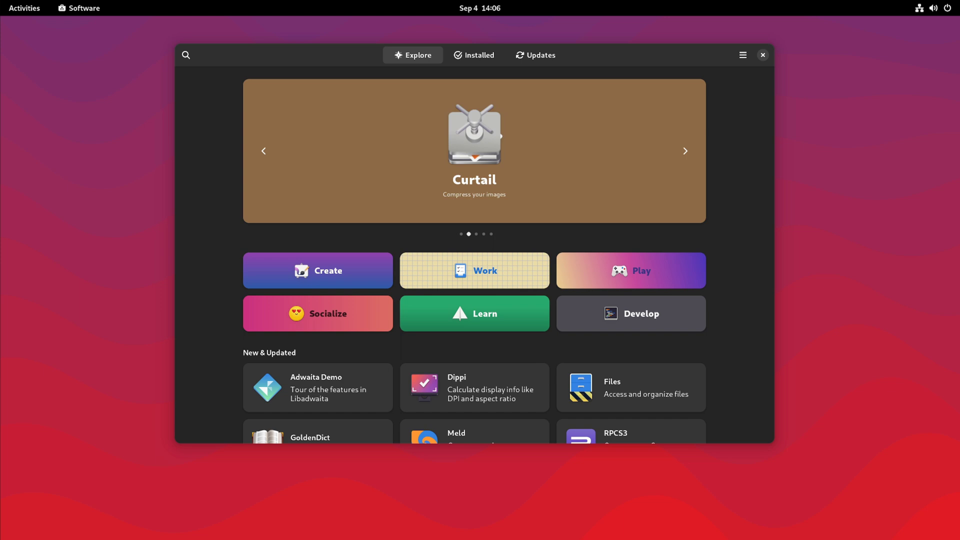
click(685, 151)
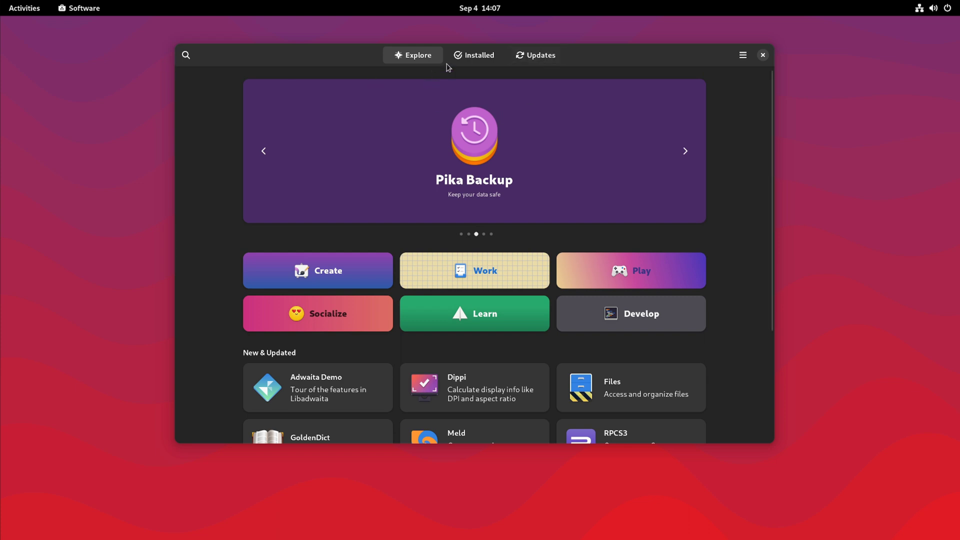
mouse_move(181, 55)
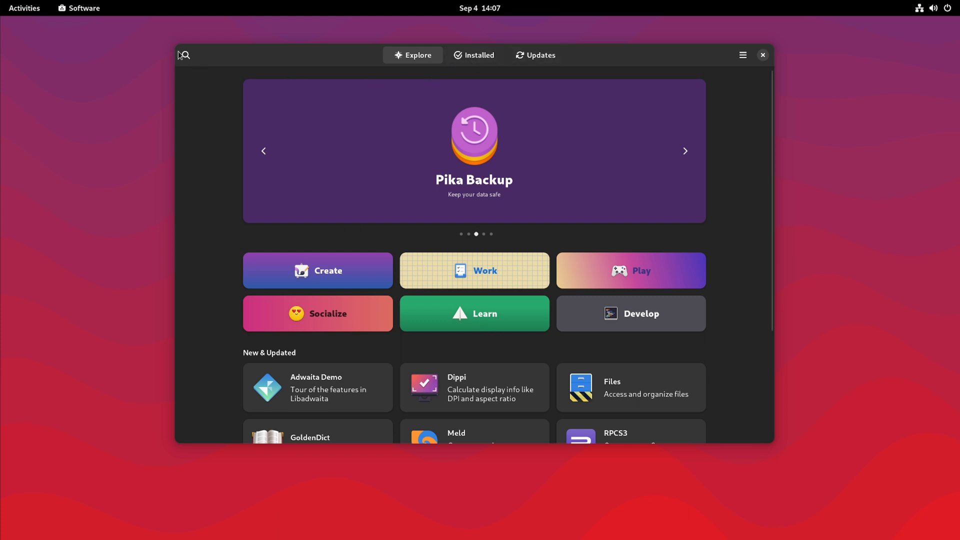
text(gr)
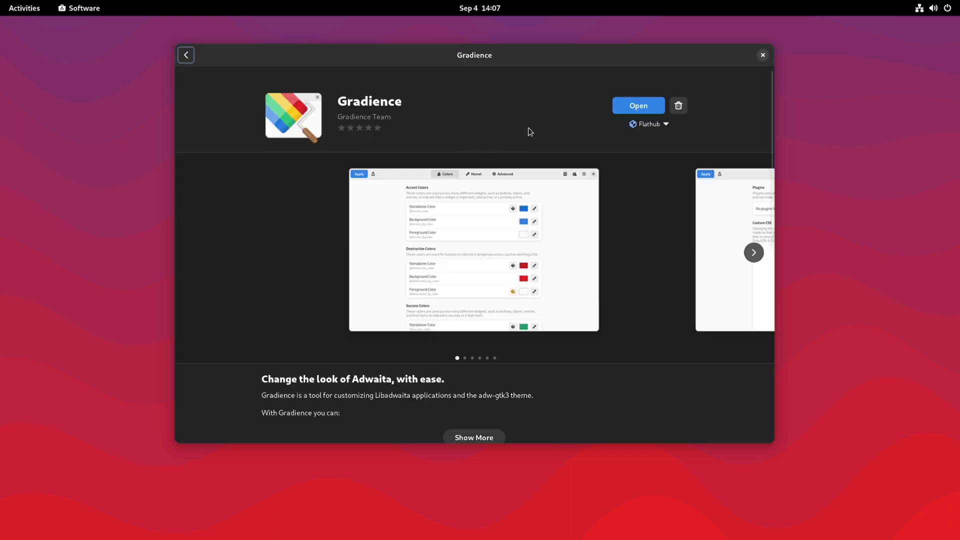
mouse_move(649, 202)
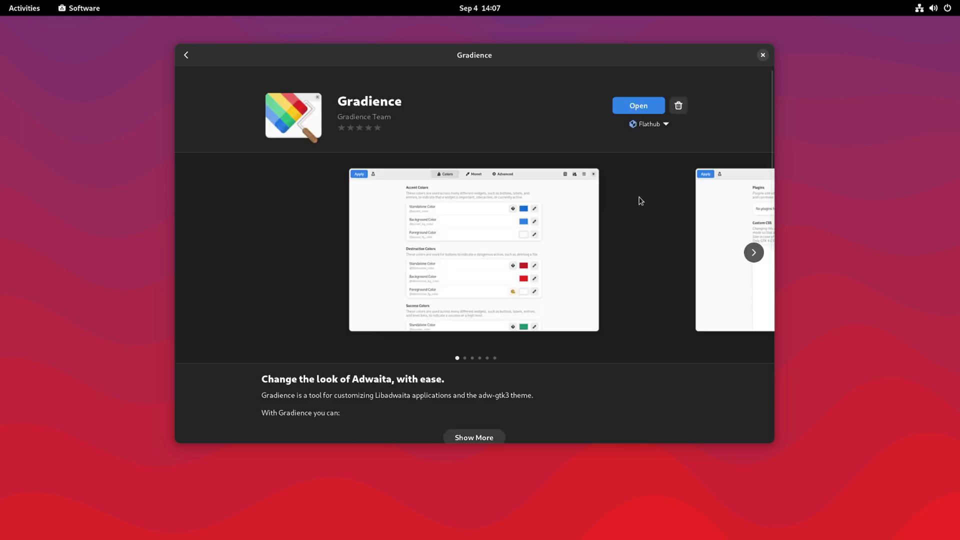
mouse_move(555, 229)
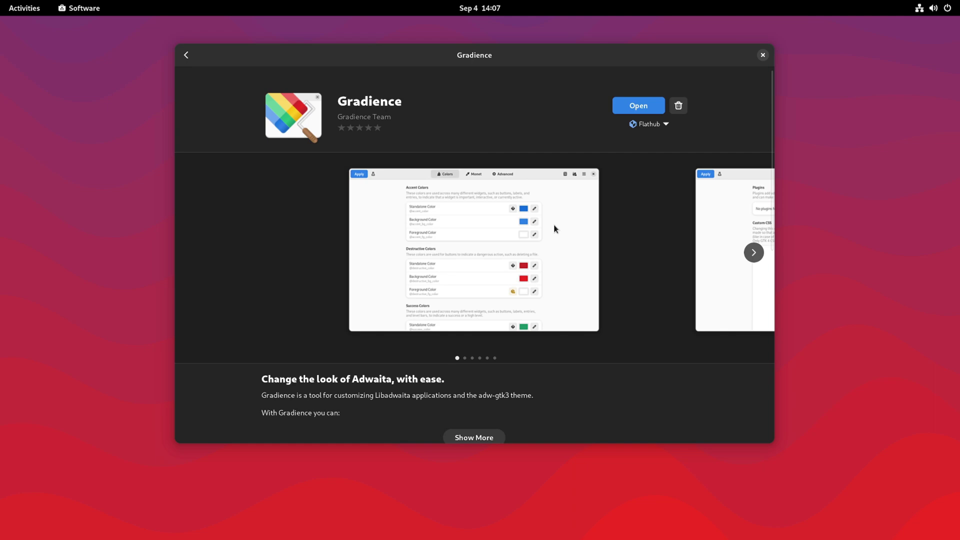
Scroll the This Week in GNOME post down to the Gradience v0.2.0 announcement.
scroll(down, 3)
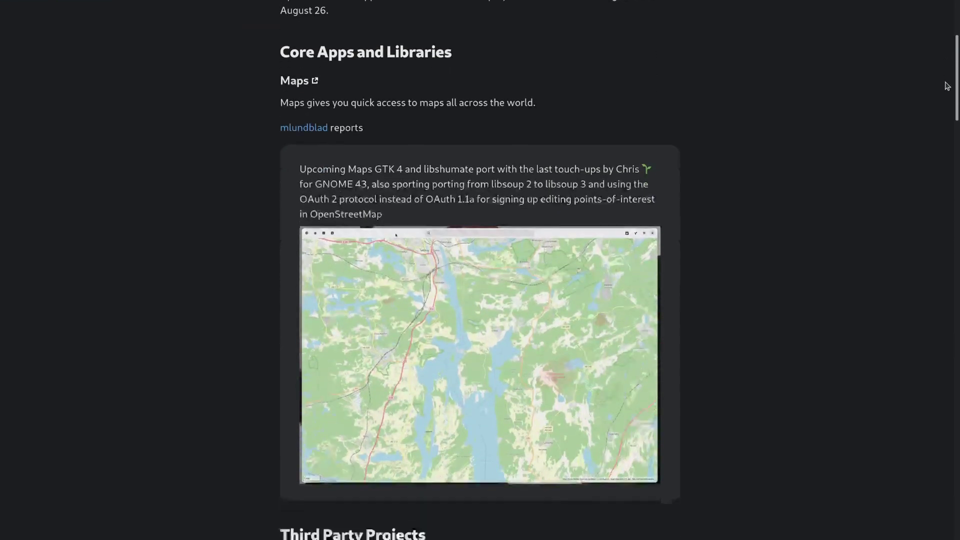
scroll(down, 3)
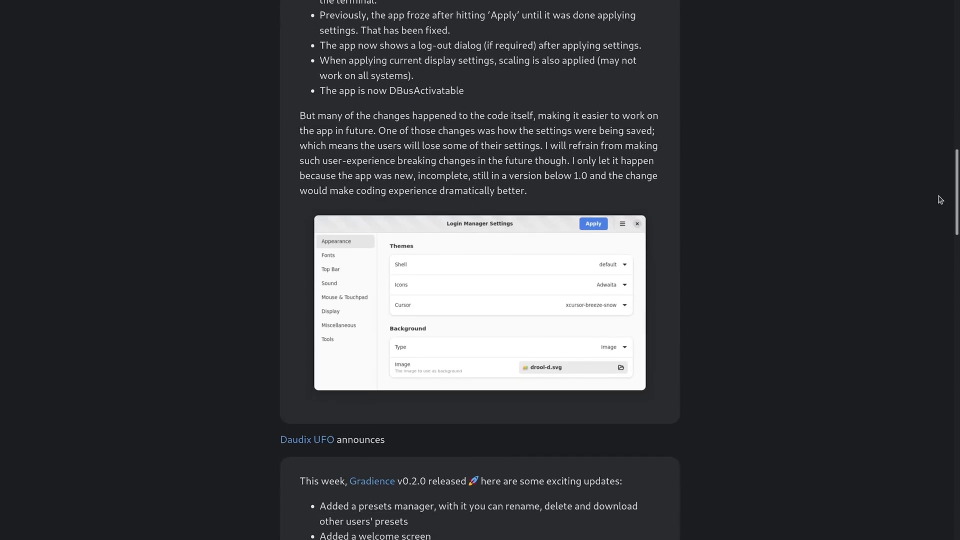
scroll(down, 3)
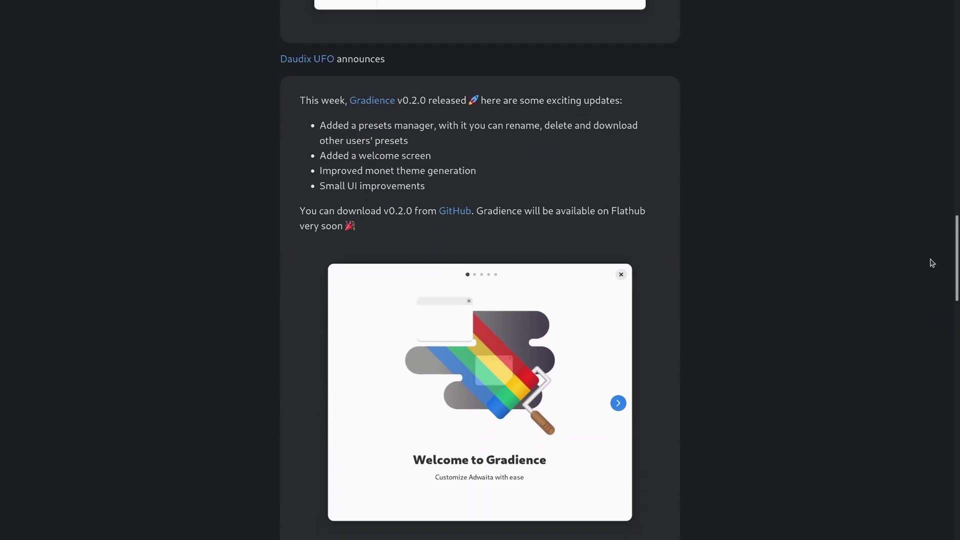
scroll(down, 3)
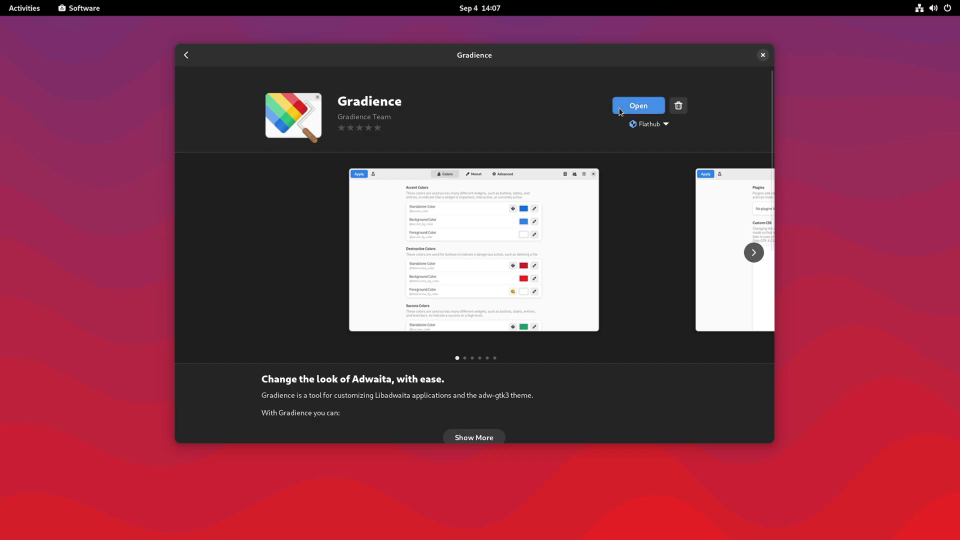
Launch Gradience and advance the welcome tour to the Configure Themes page.
click(637, 105)
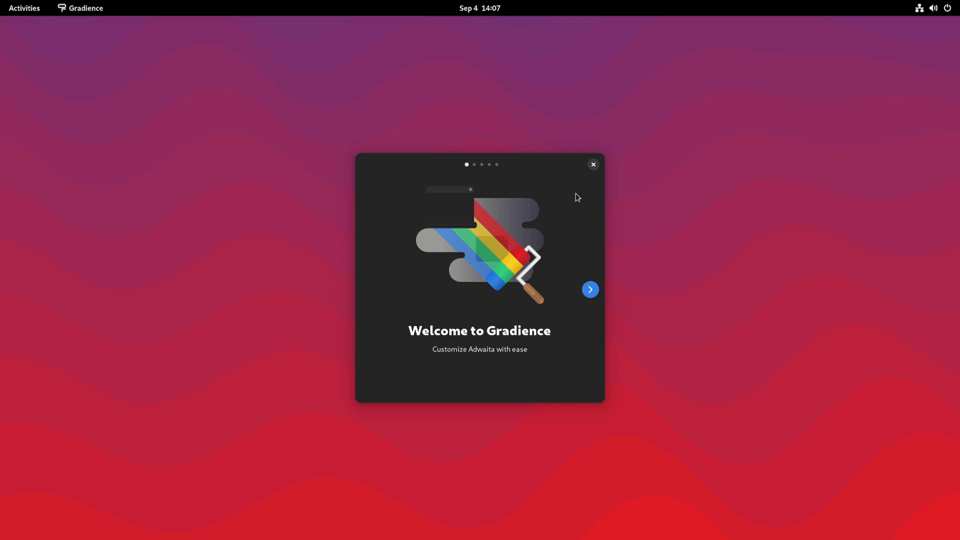
mouse_move(590, 289)
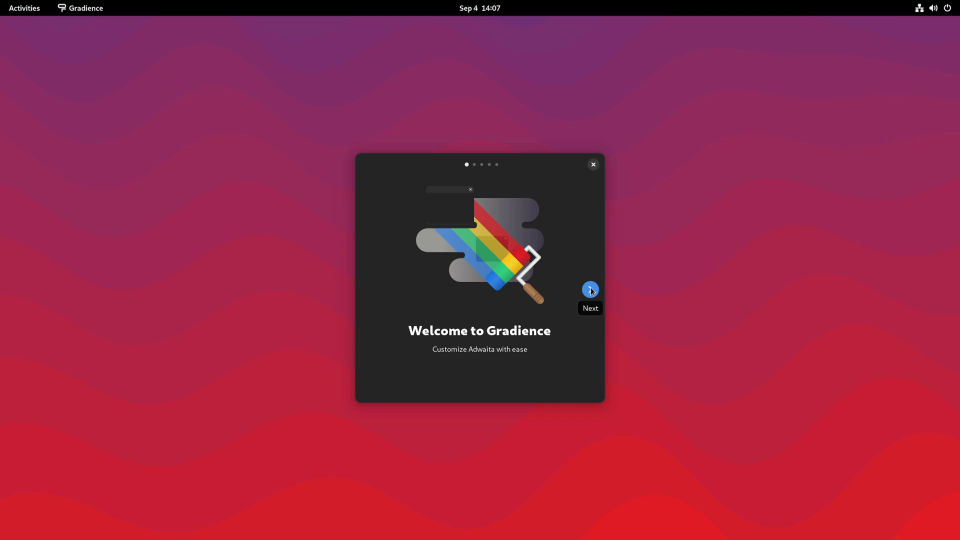
click(590, 289)
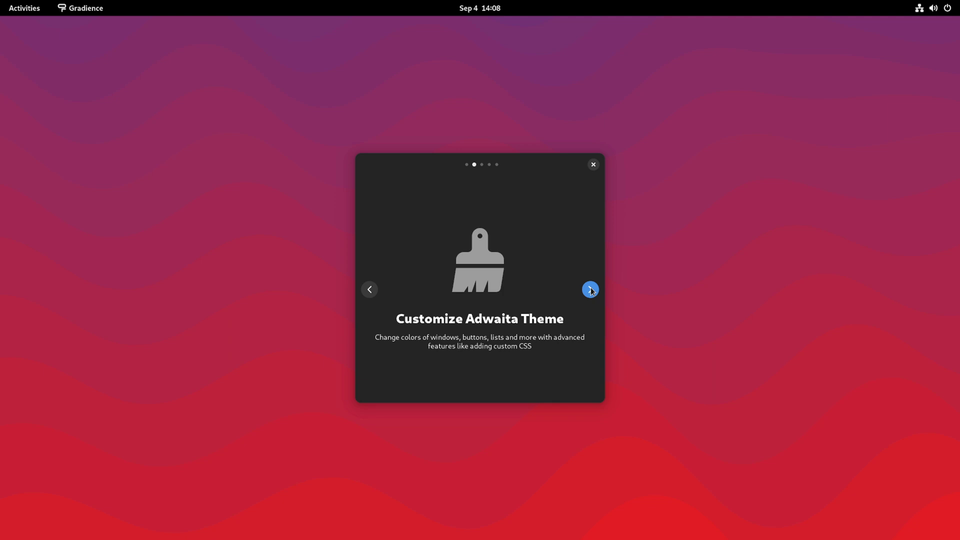
click(590, 289)
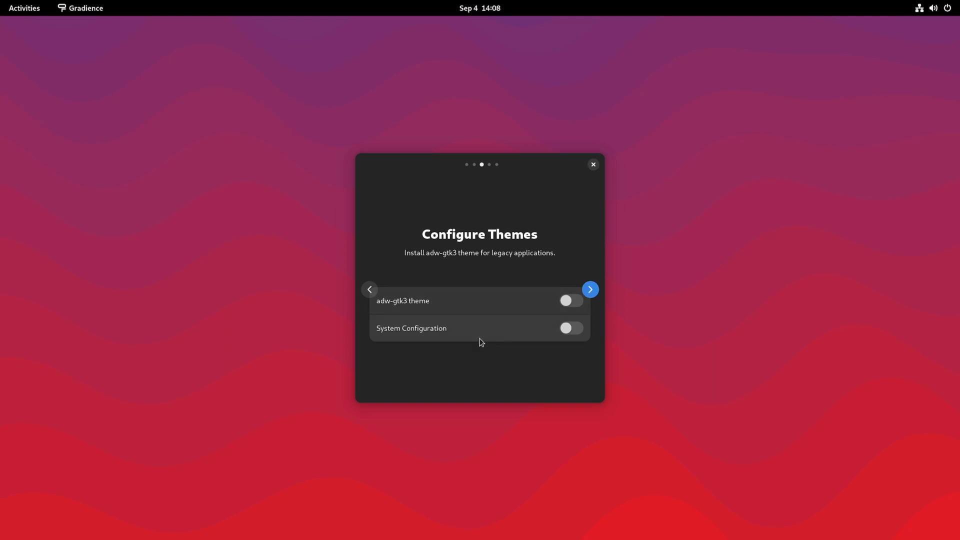
mouse_move(395, 312)
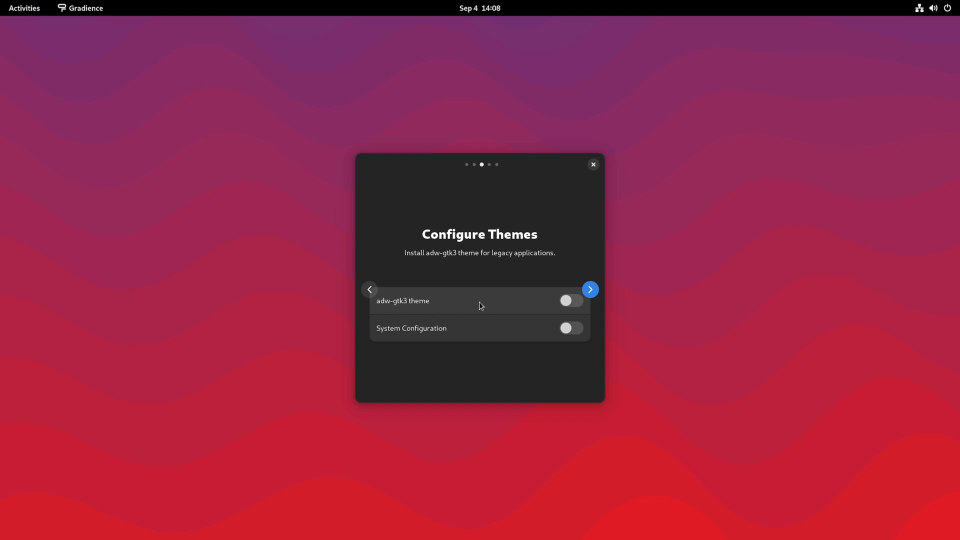
mouse_move(527, 310)
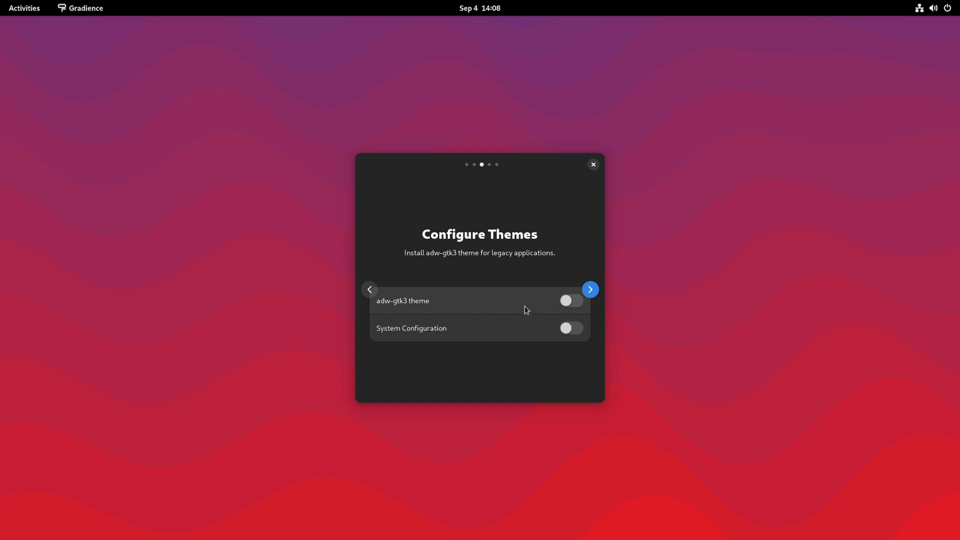
mouse_move(483, 274)
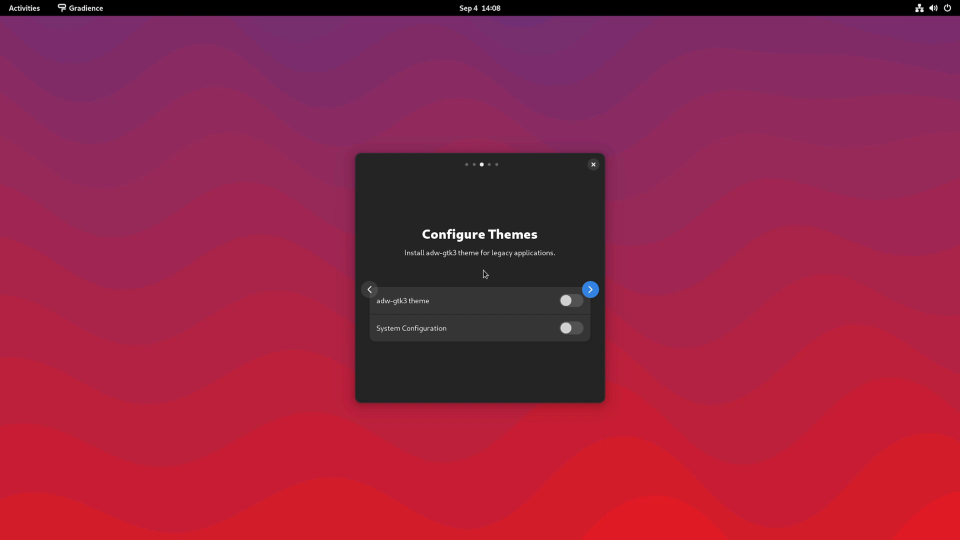
mouse_move(500, 272)
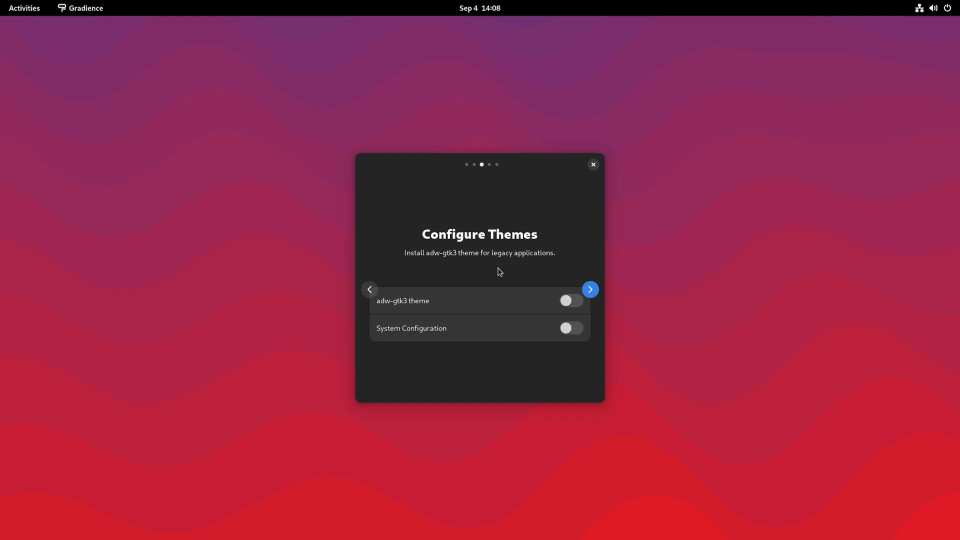
mouse_move(512, 275)
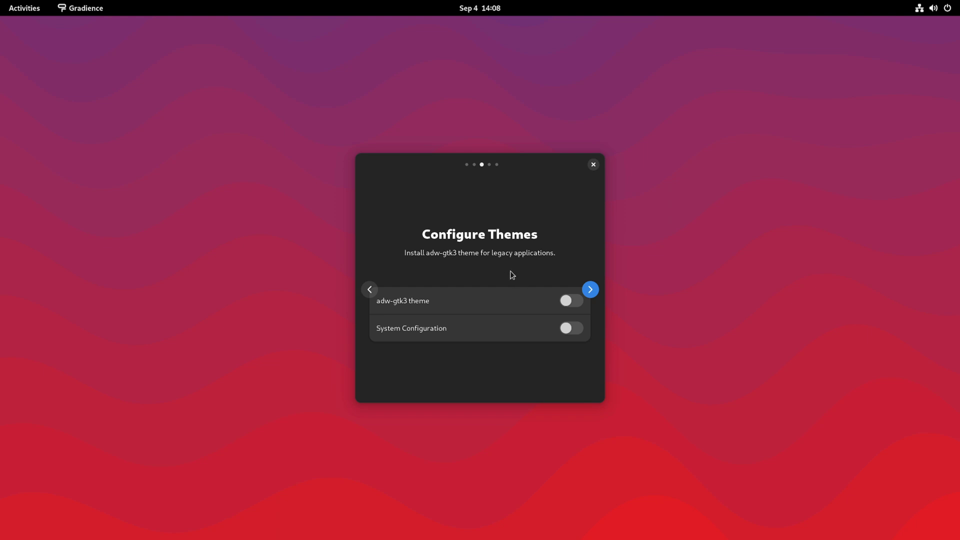
mouse_move(460, 302)
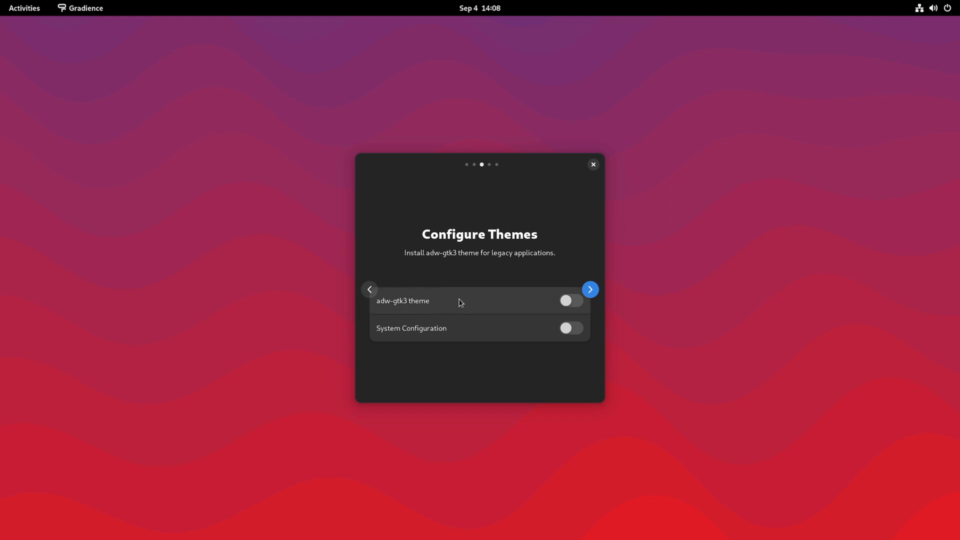
mouse_move(496, 296)
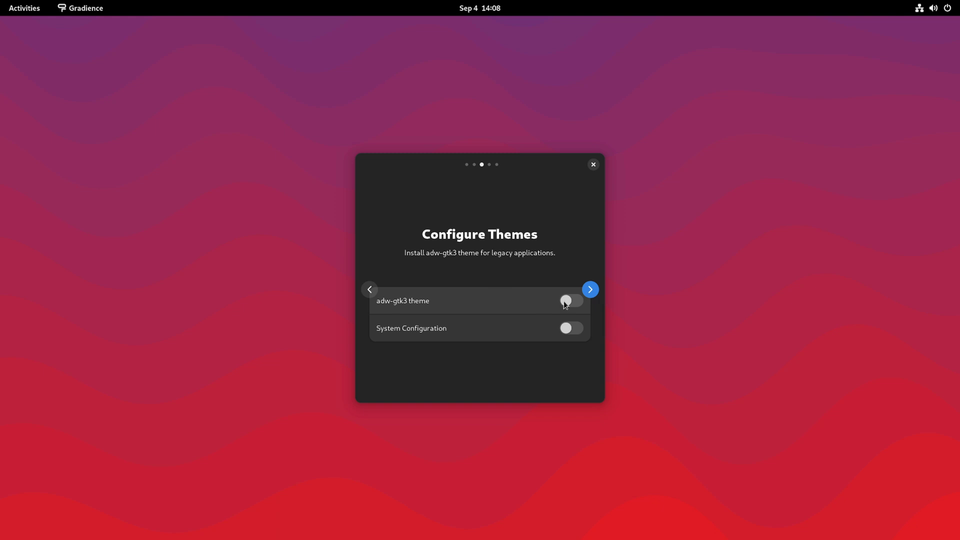
mouse_move(568, 301)
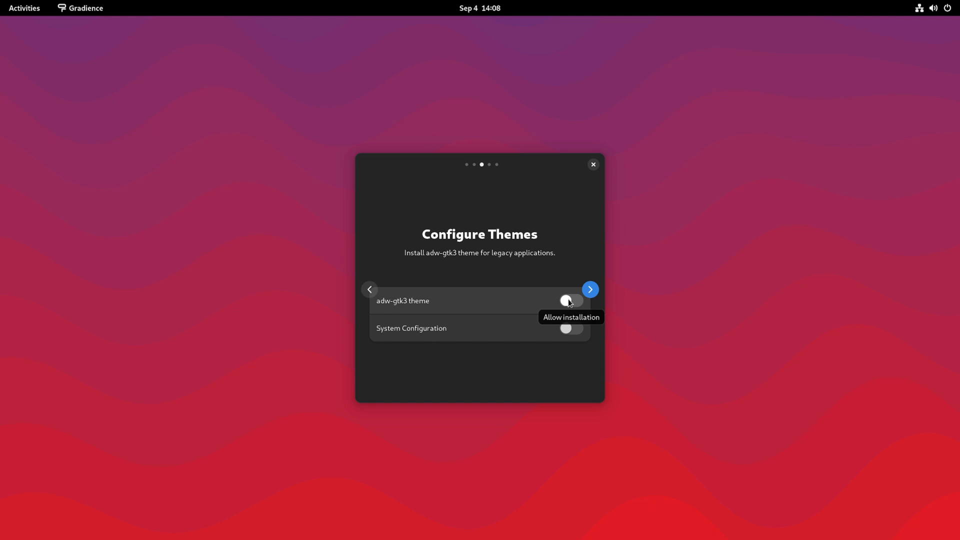
Enable the adw-gtk3 theme and System Configuration toggles, then reach the Done page.
click(569, 301)
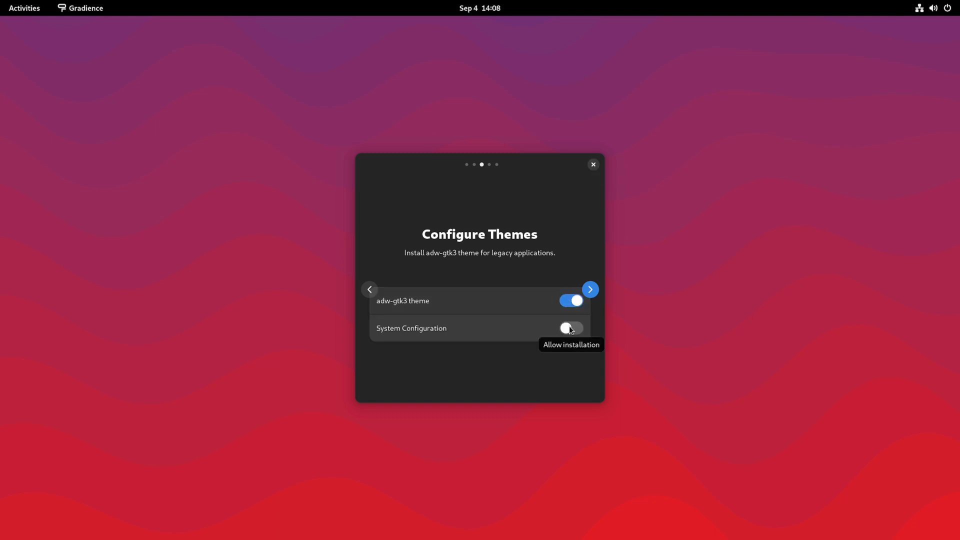
click(568, 328)
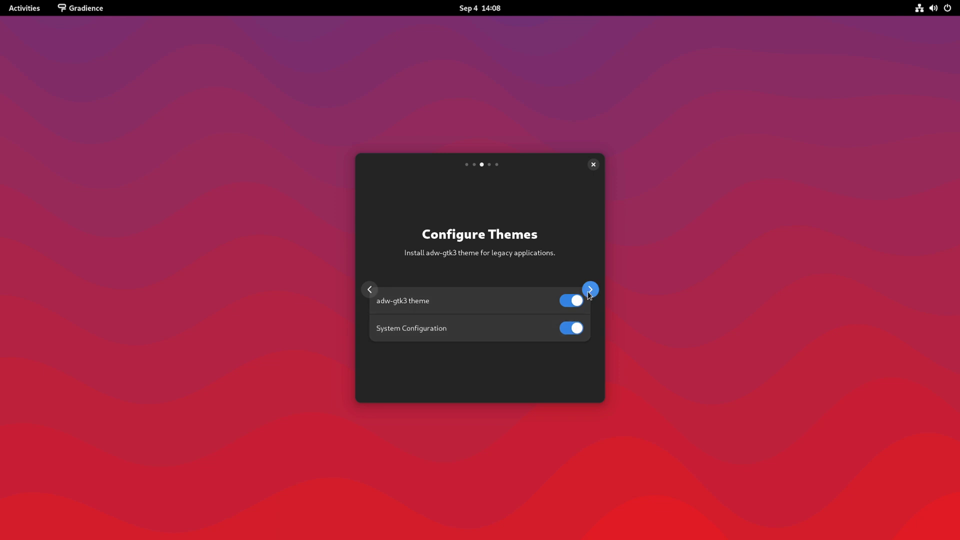
click(589, 289)
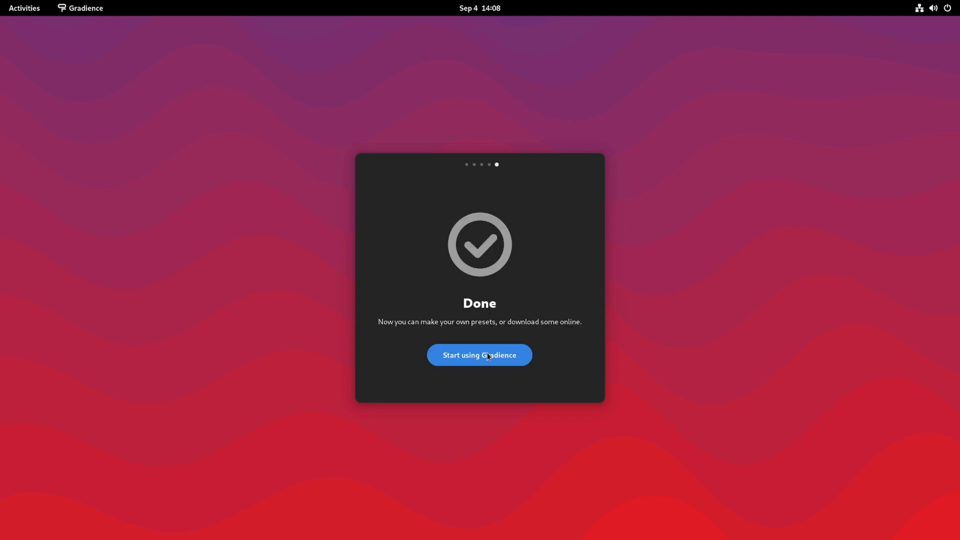
Start using Gradience and scroll the Colors editor to the Header Bar Colors section.
click(479, 355)
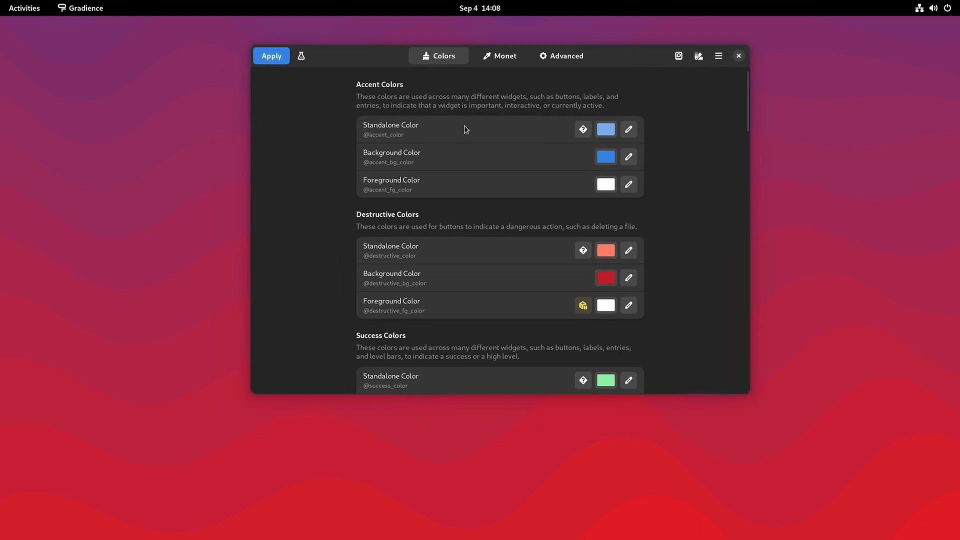
scroll(down, 3)
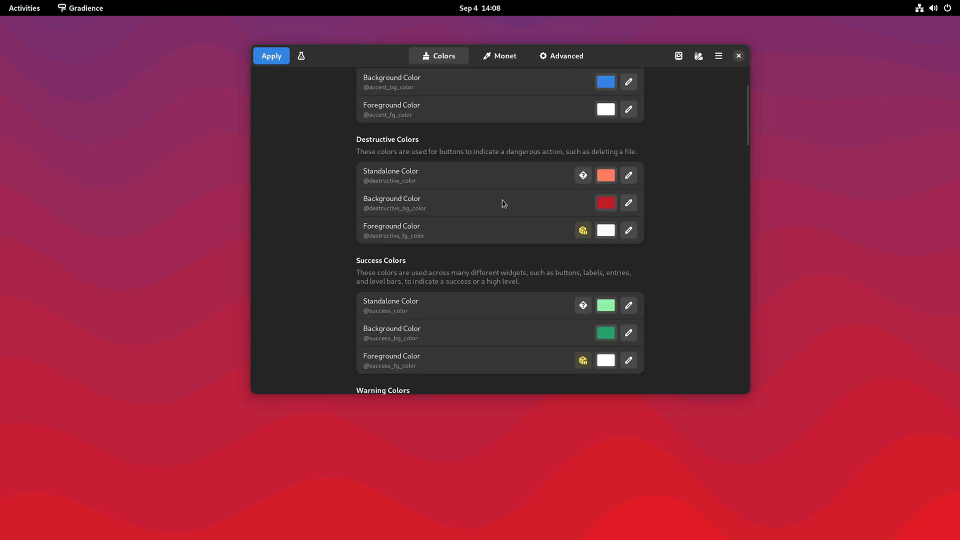
scroll(down, 3)
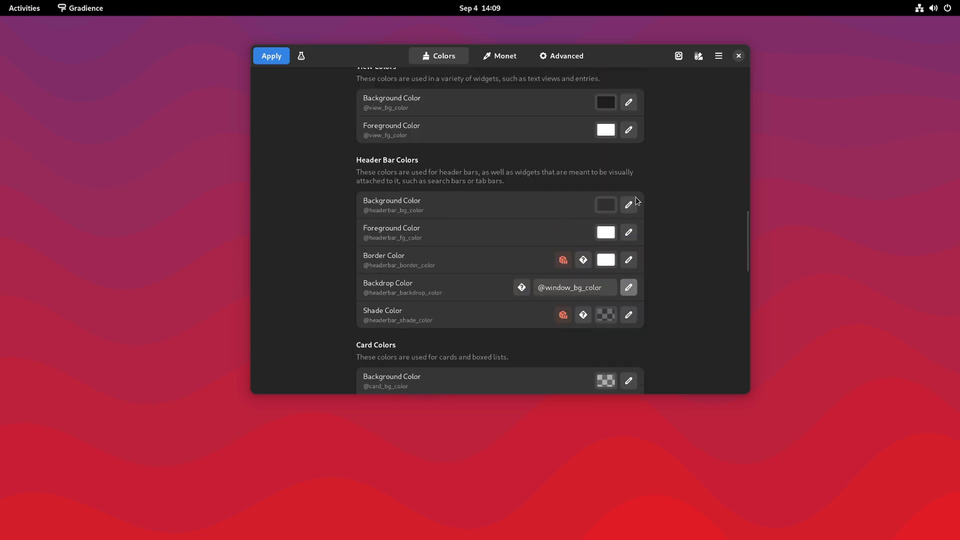
click(628, 204)
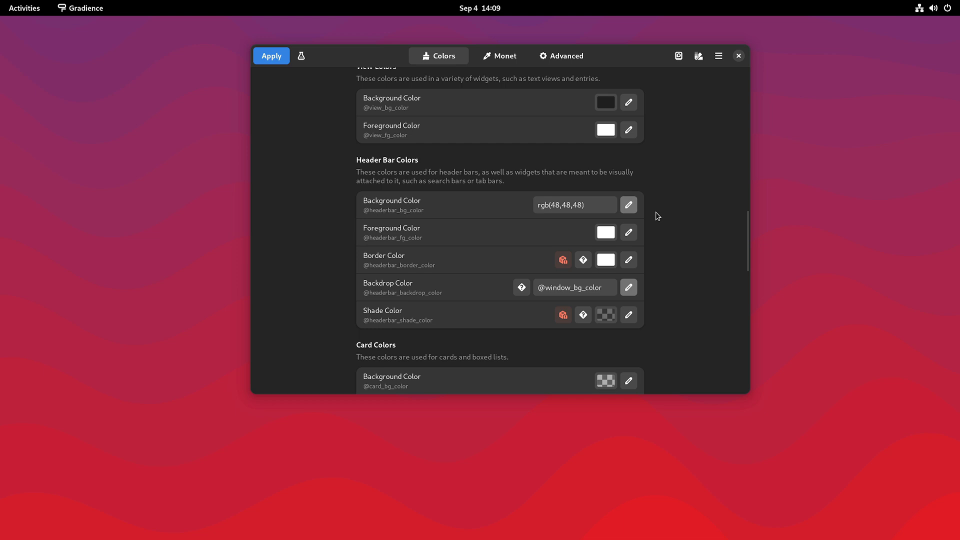
mouse_move(654, 215)
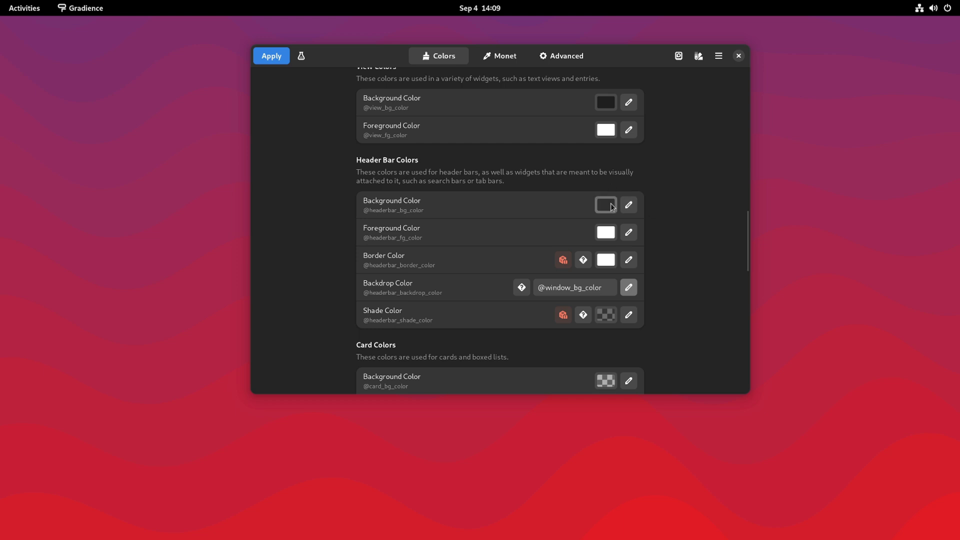
click(605, 204)
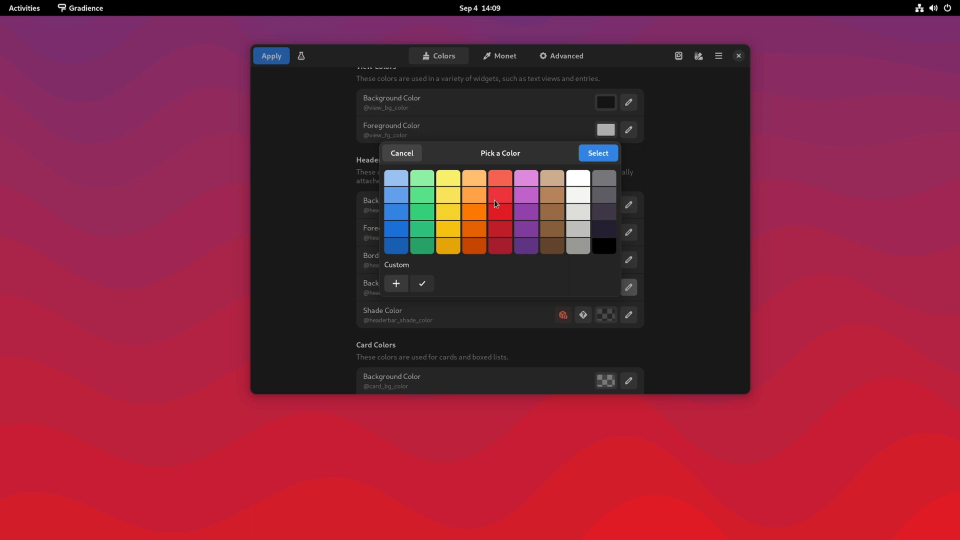
click(500, 204)
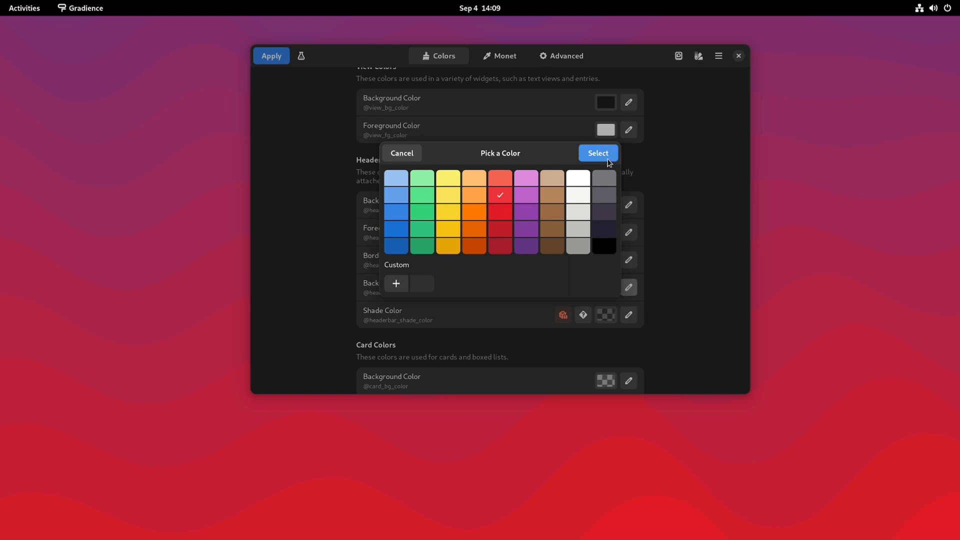
click(597, 153)
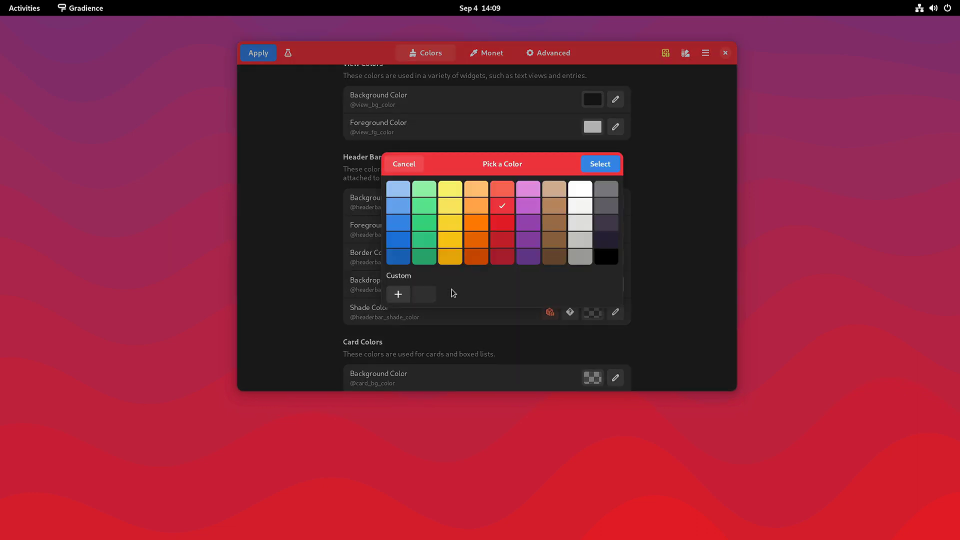
mouse_move(482, 301)
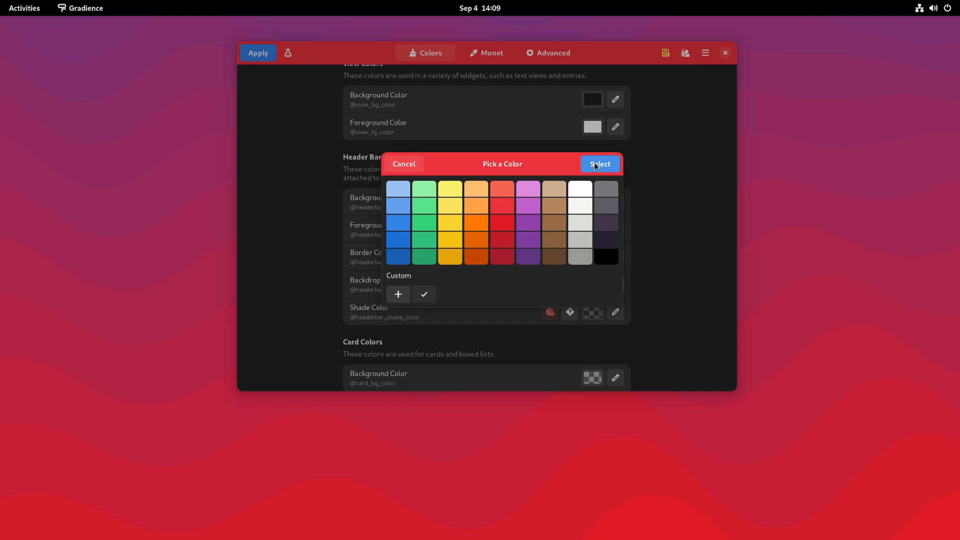
click(599, 163)
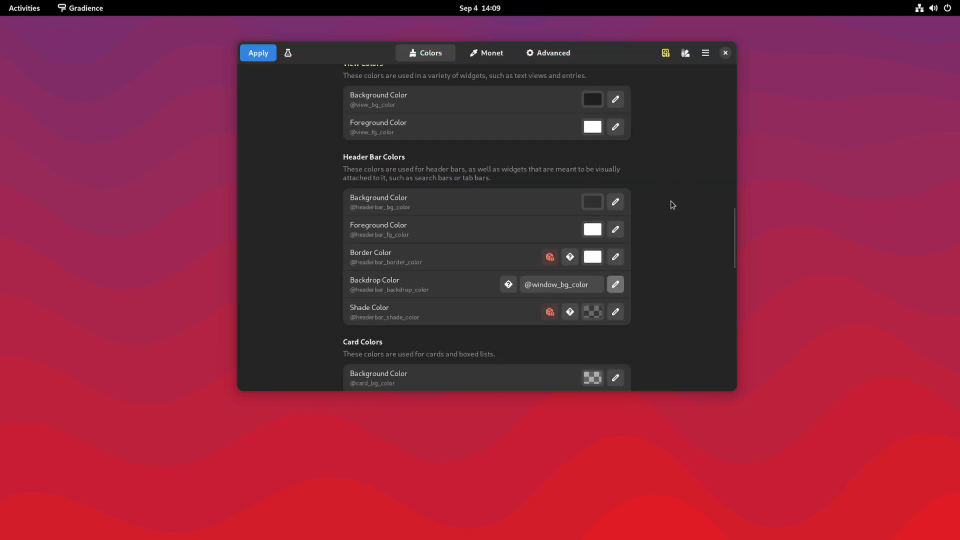
scroll(down, 3)
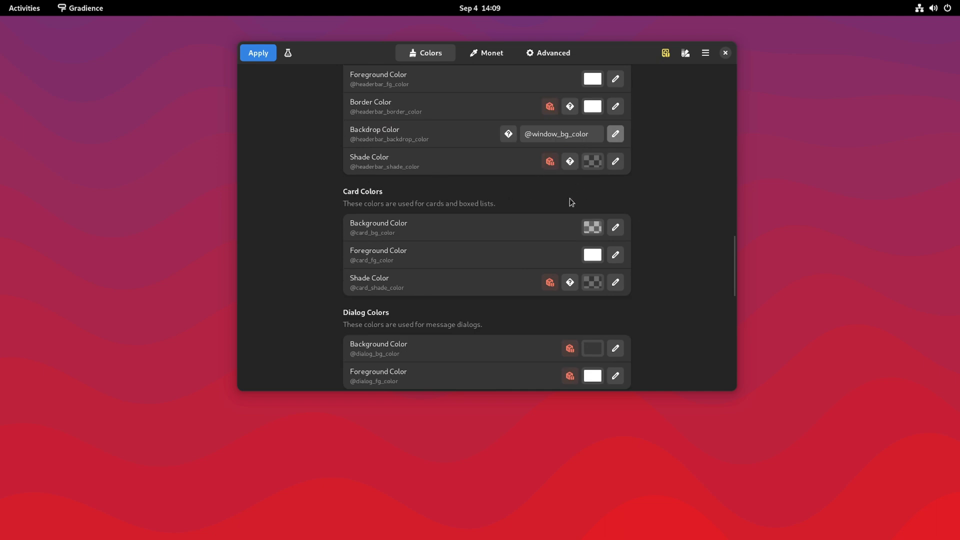
scroll(down, 3)
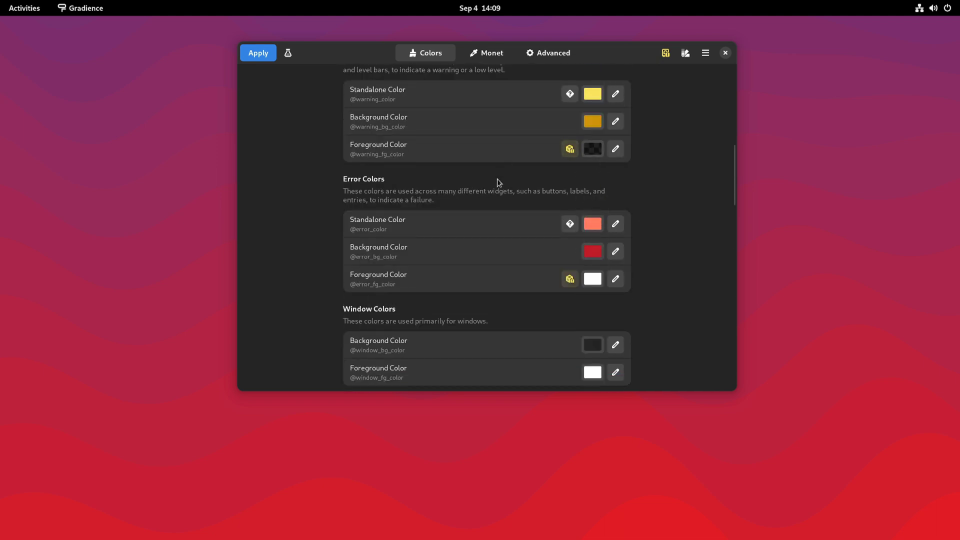
scroll(up, 3)
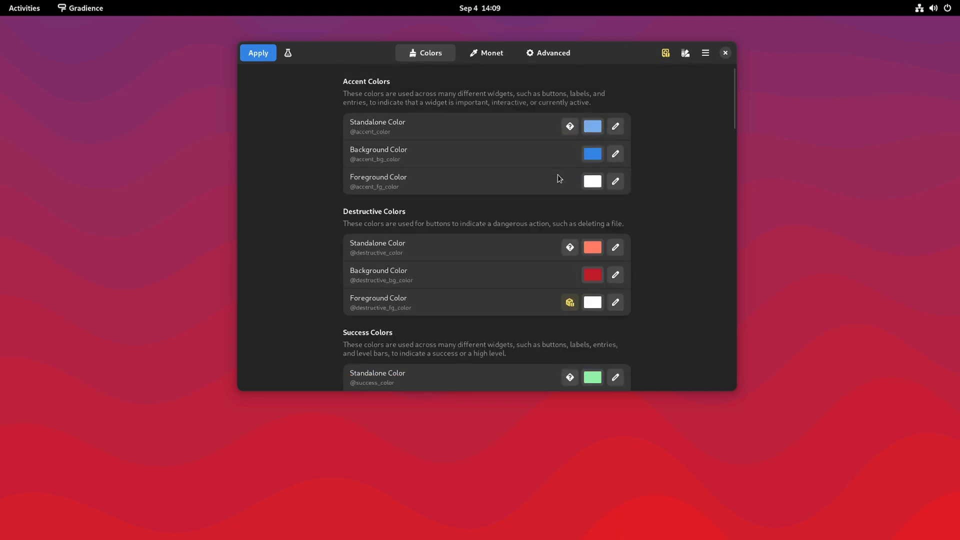
click(486, 53)
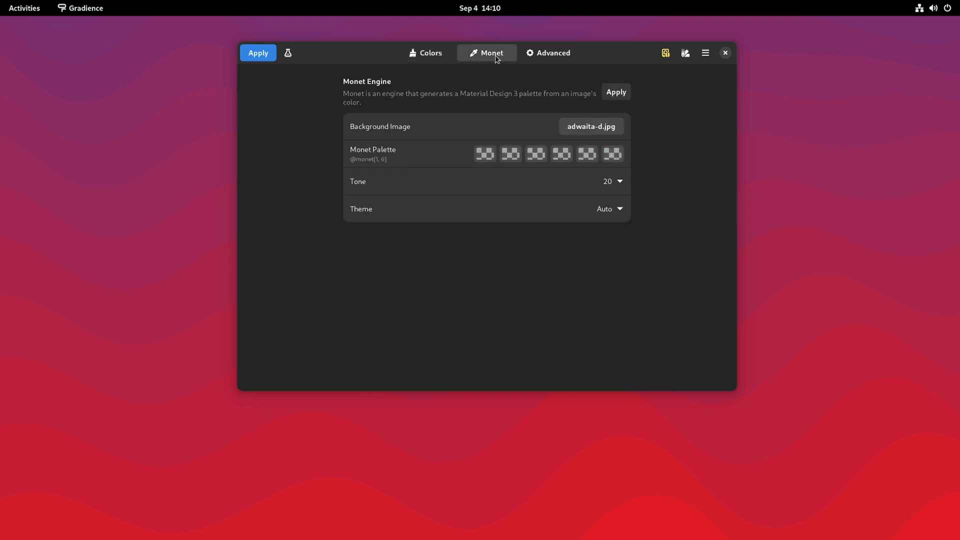
mouse_move(471, 107)
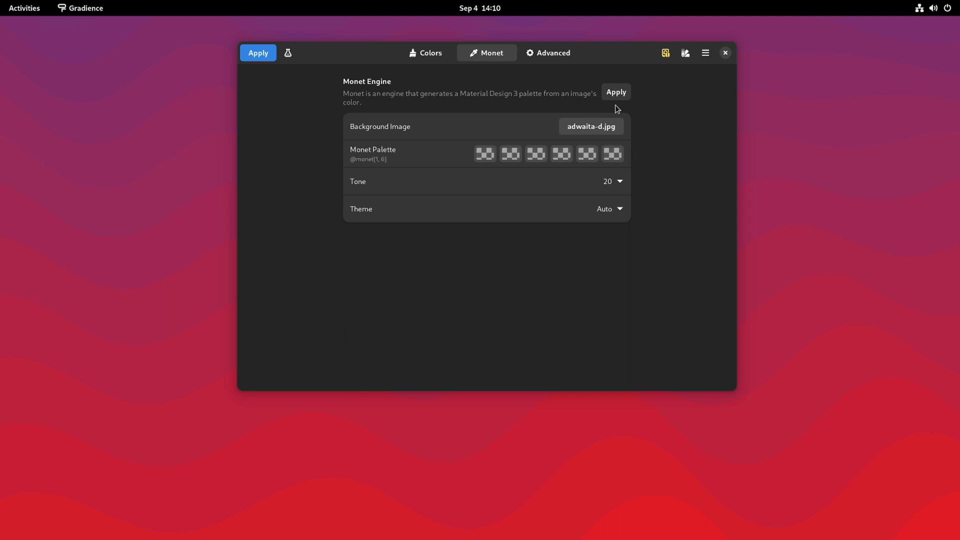
click(590, 126)
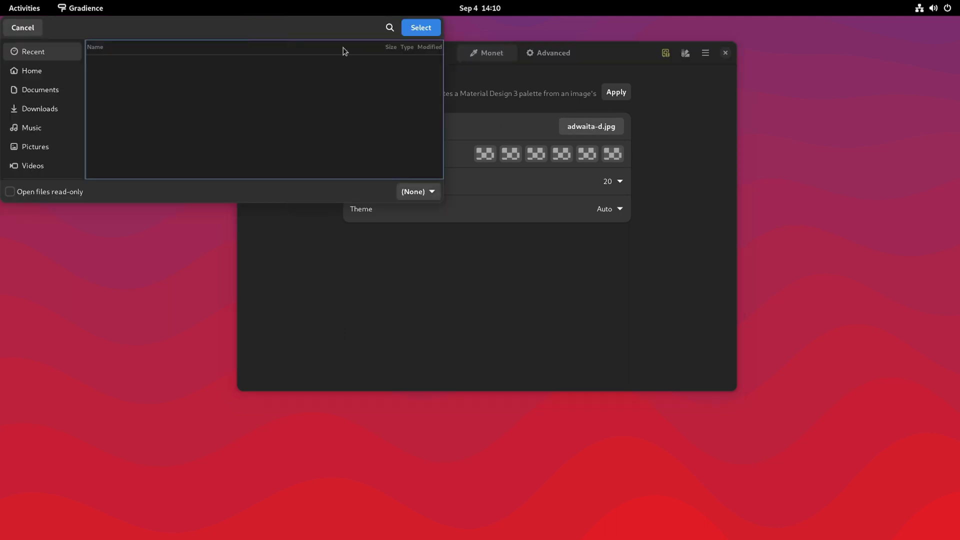
click(22, 28)
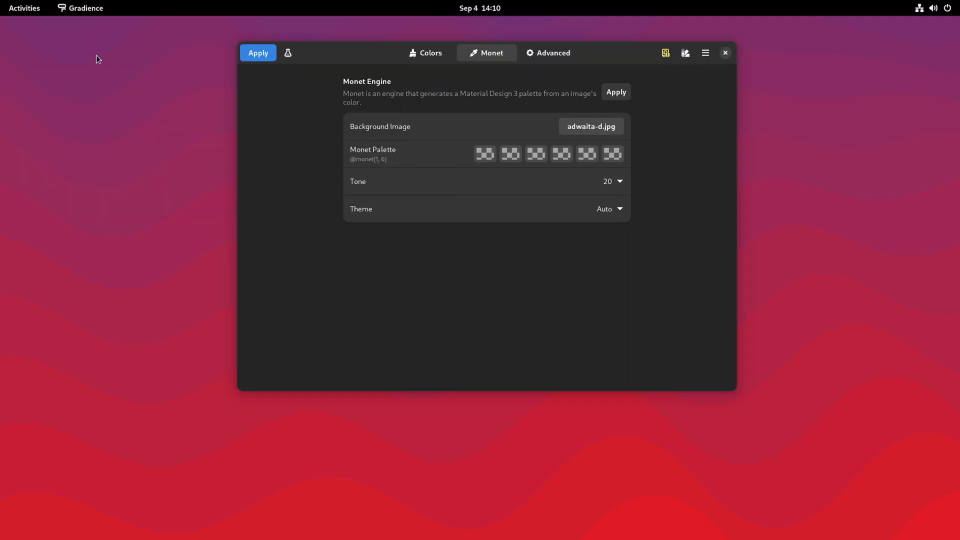
mouse_move(552, 53)
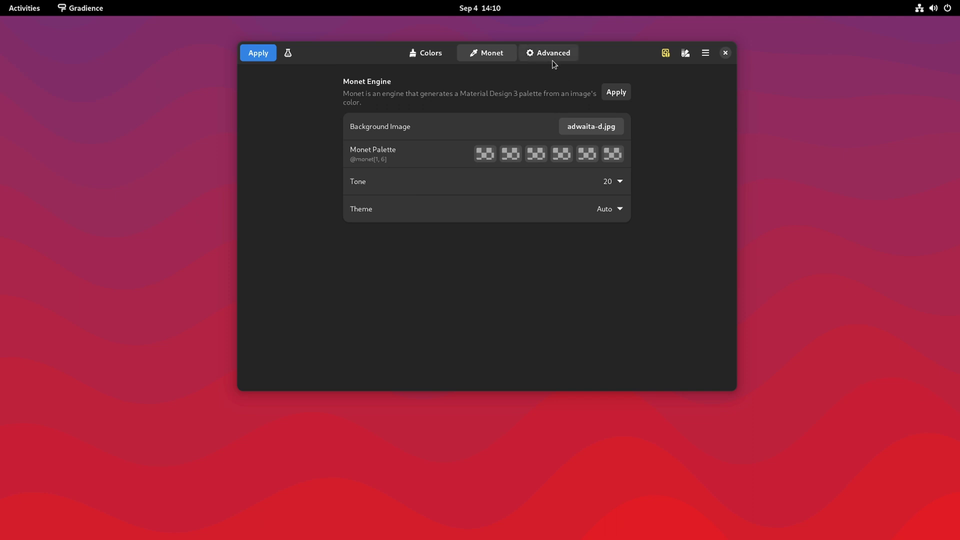
click(552, 53)
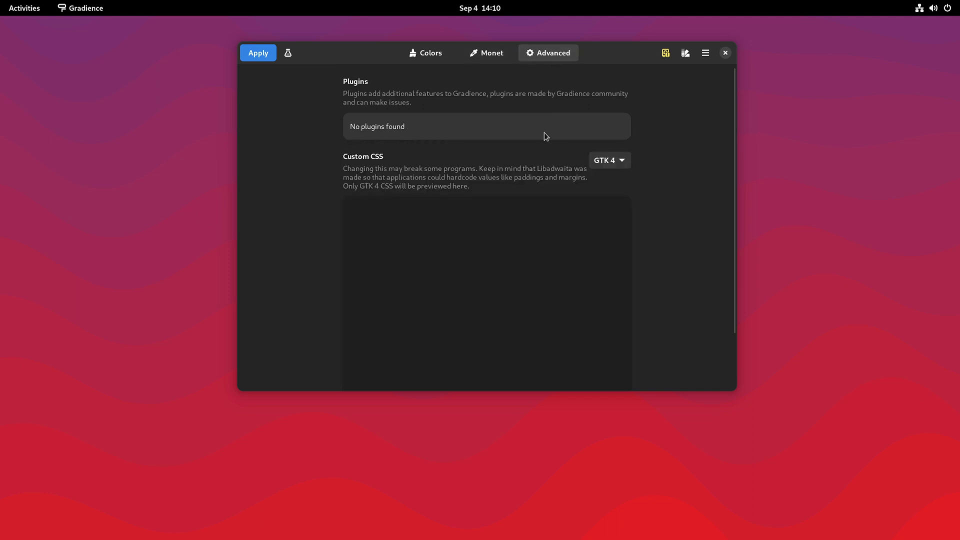
click(609, 160)
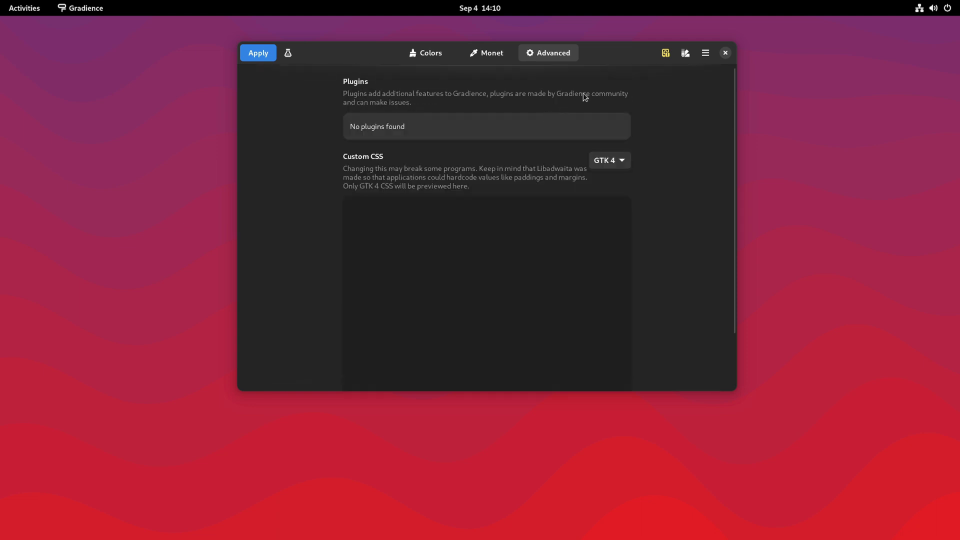
click(425, 53)
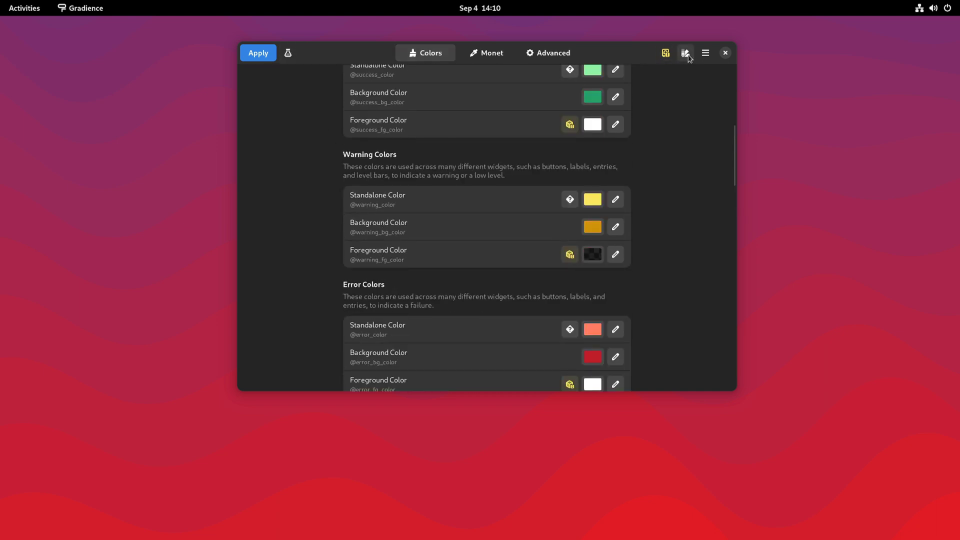
click(684, 53)
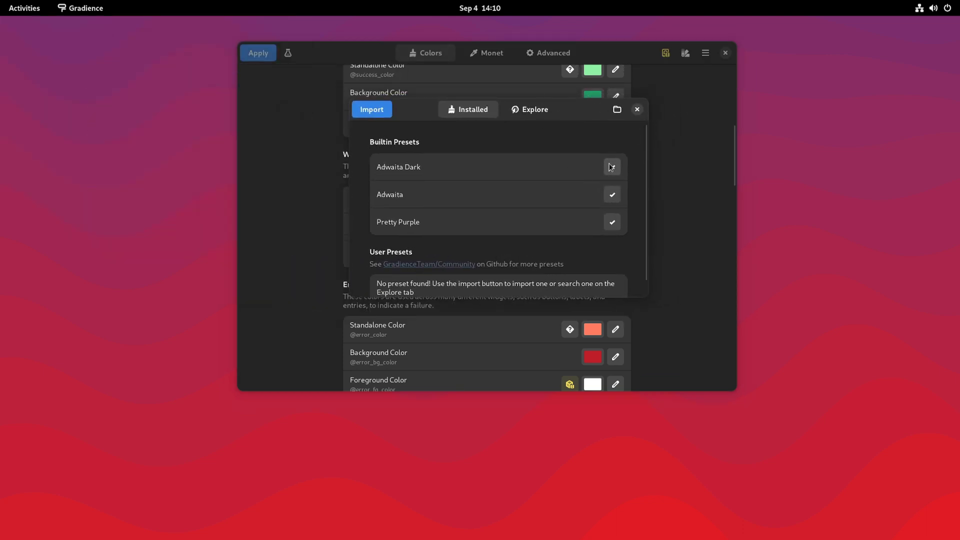
click(610, 167)
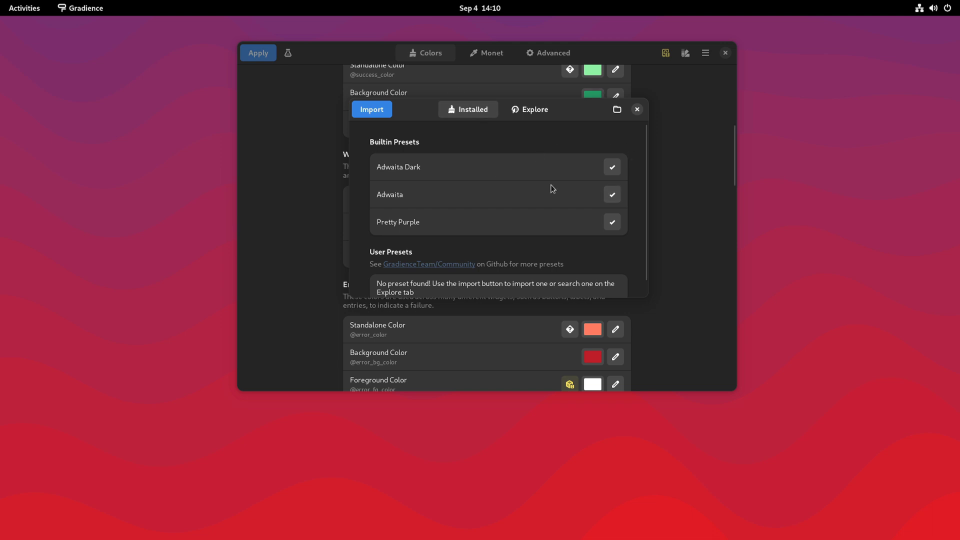
mouse_move(546, 152)
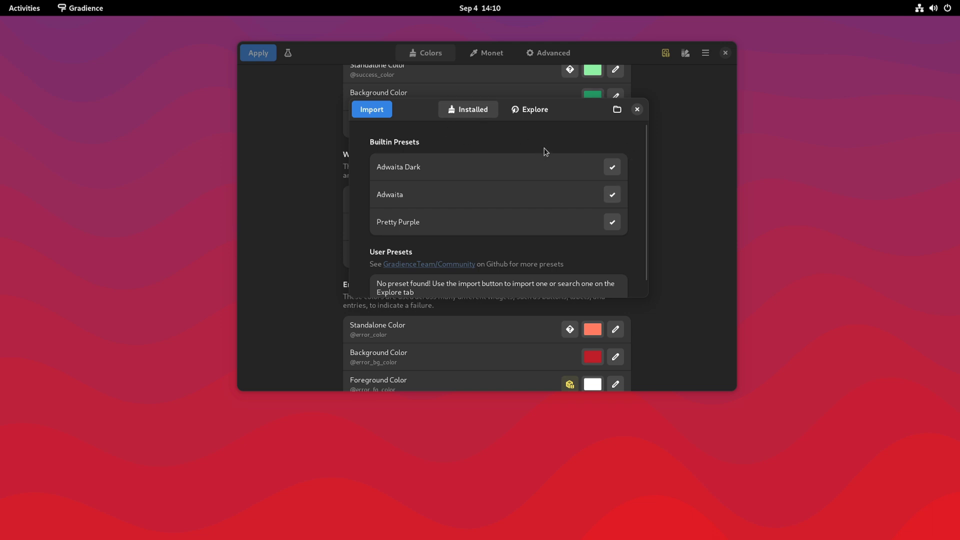
mouse_move(480, 144)
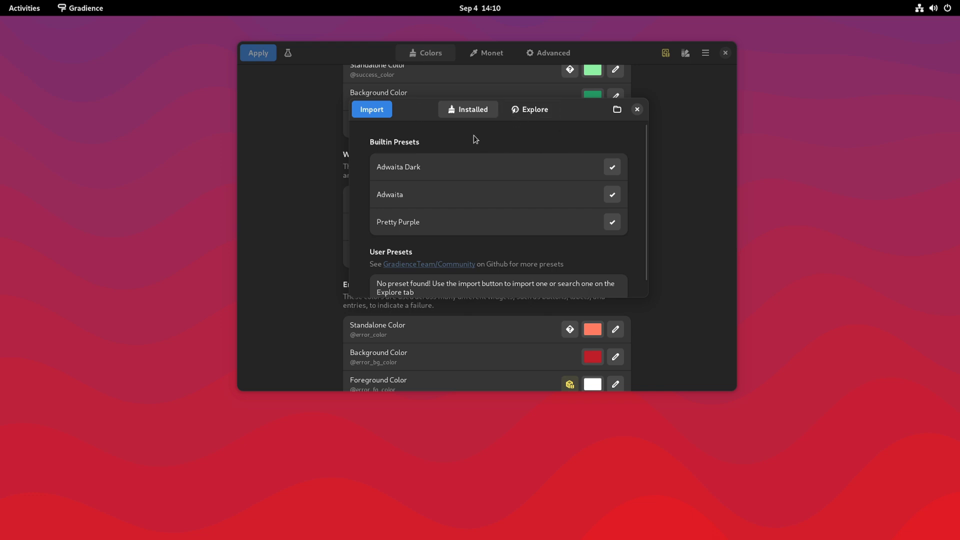
mouse_move(455, 176)
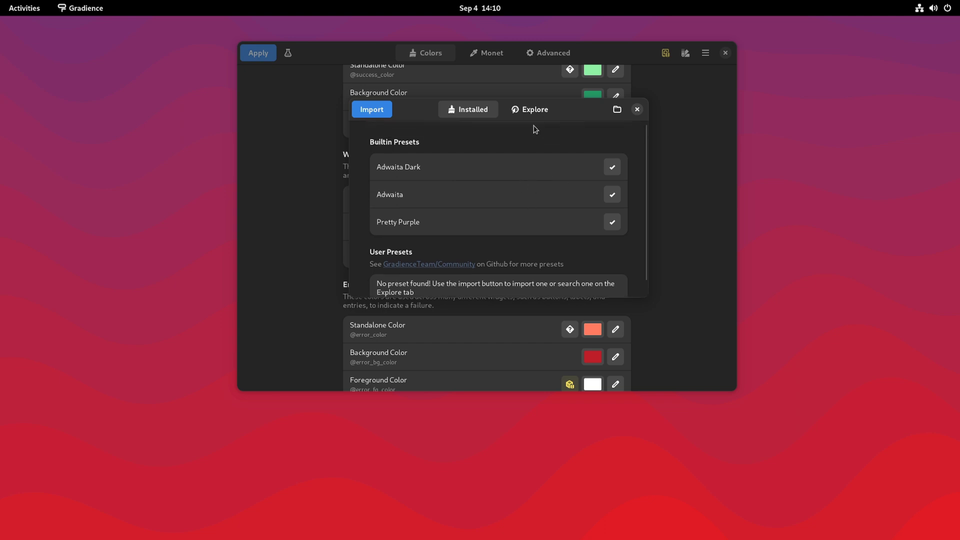
From the Explore tab, download the Solarized Dark and Synthwave presets without applying them.
click(529, 109)
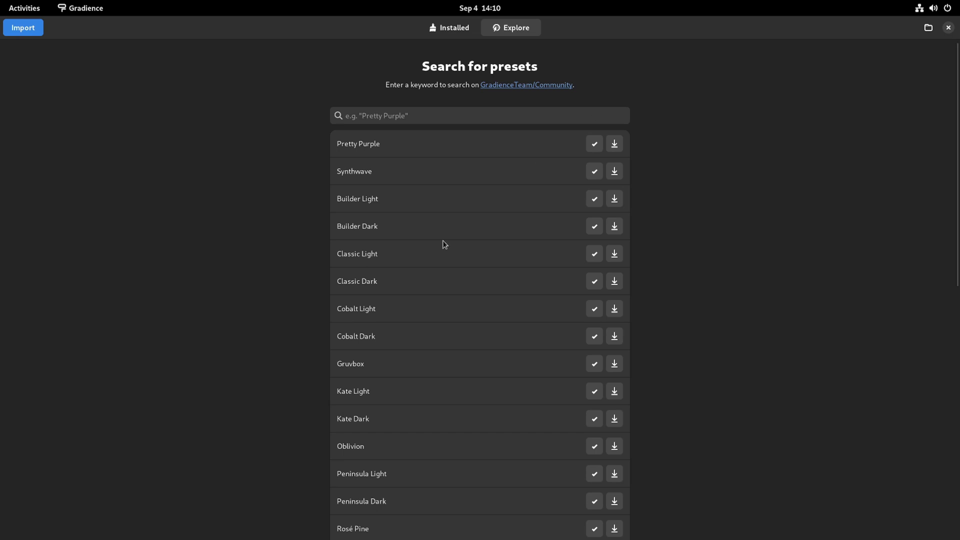
scroll(down, 3)
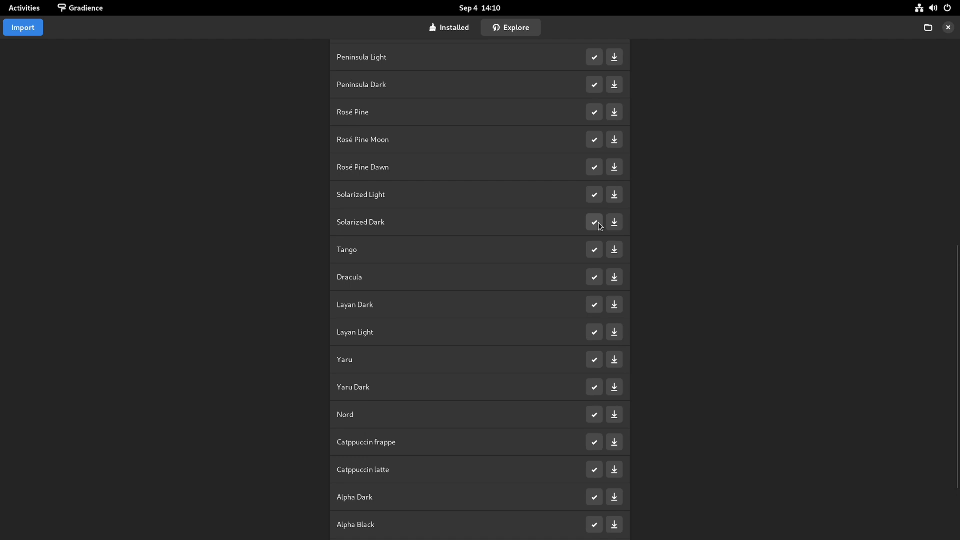
click(593, 222)
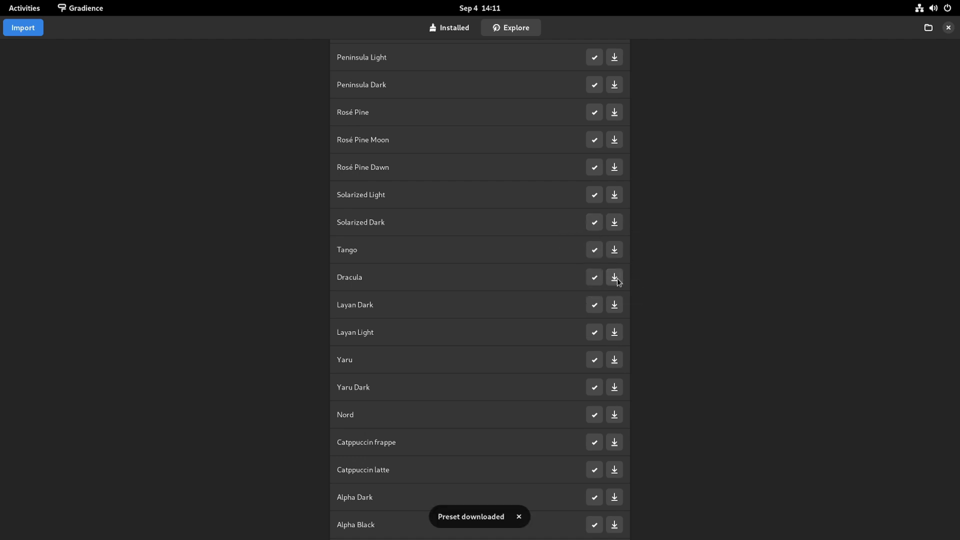
scroll(down, 3)
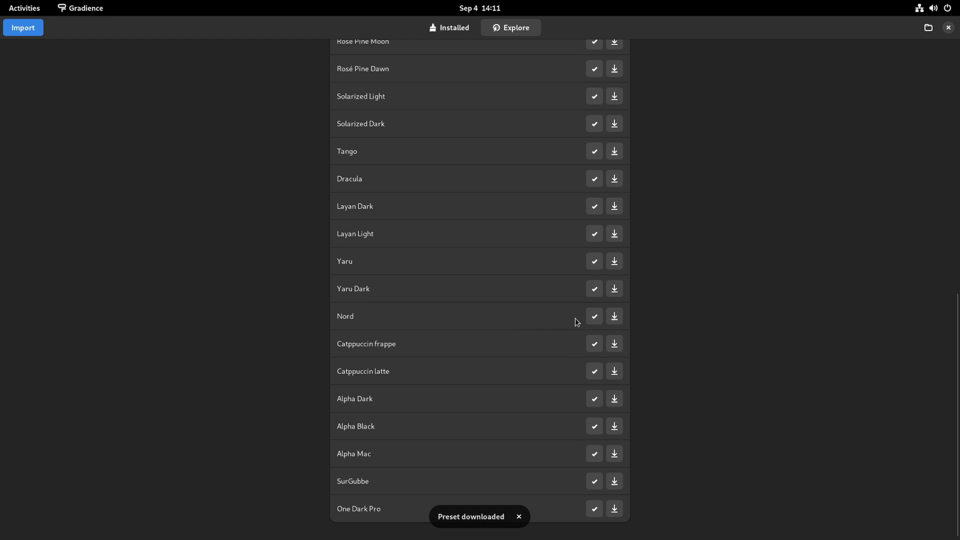
mouse_move(614, 317)
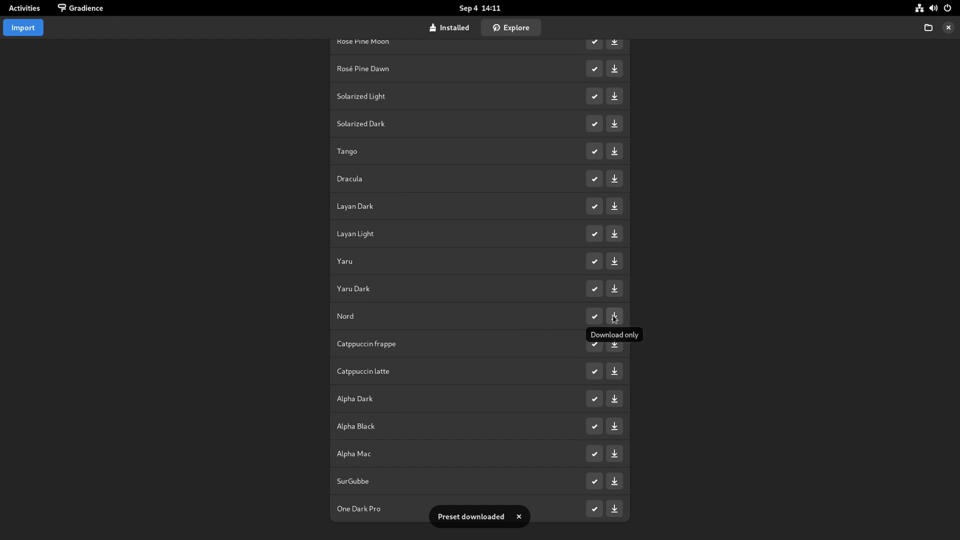
mouse_move(523, 314)
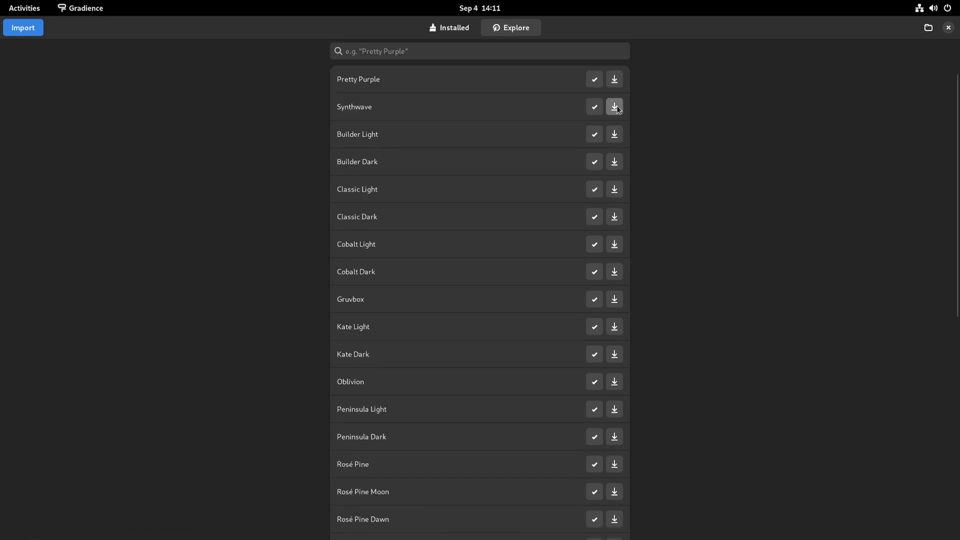
click(613, 107)
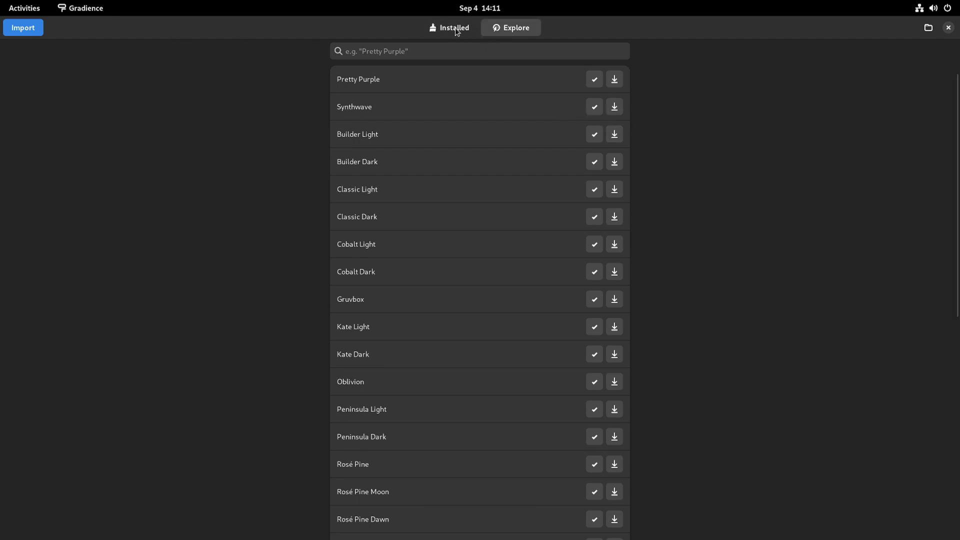
From the Installed tab, load the Nord user preset into the editor.
click(449, 28)
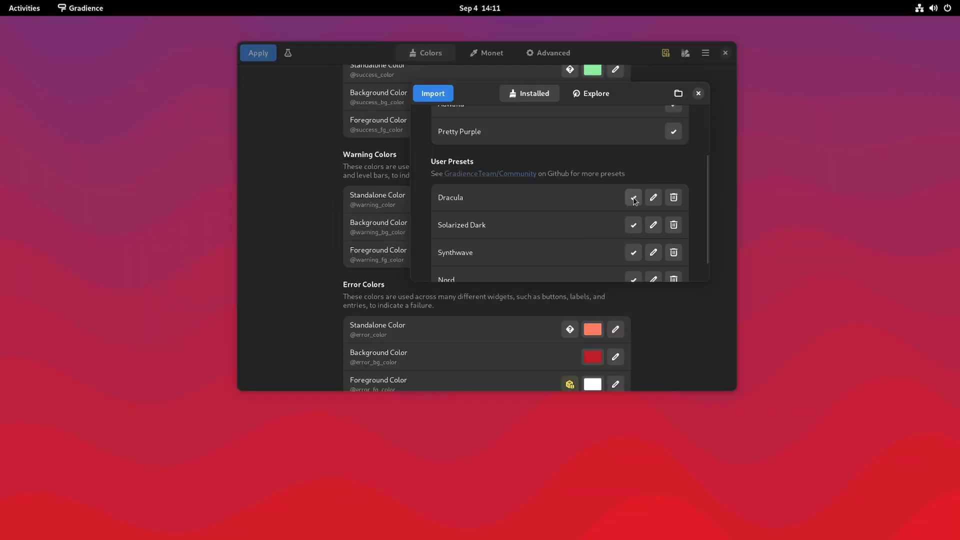
click(633, 197)
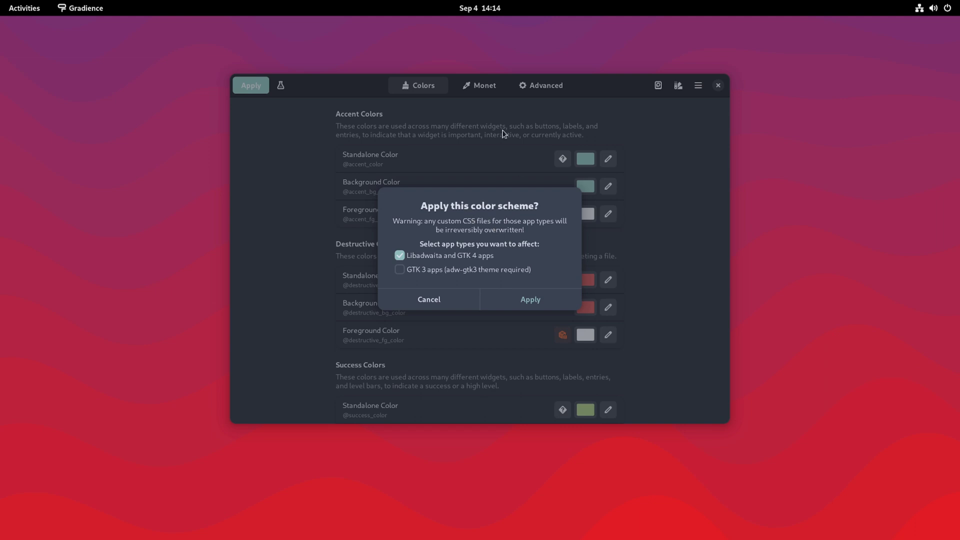
mouse_move(644, 175)
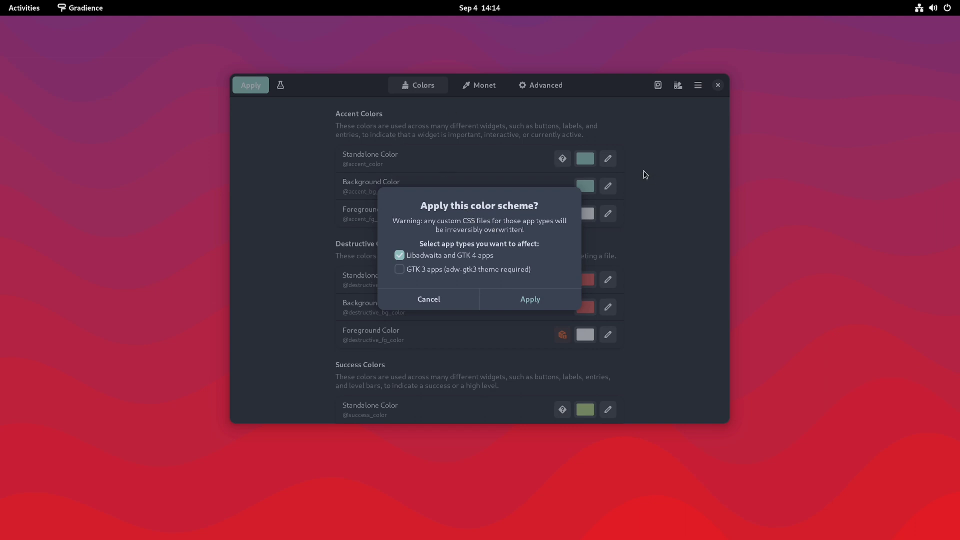
mouse_move(497, 227)
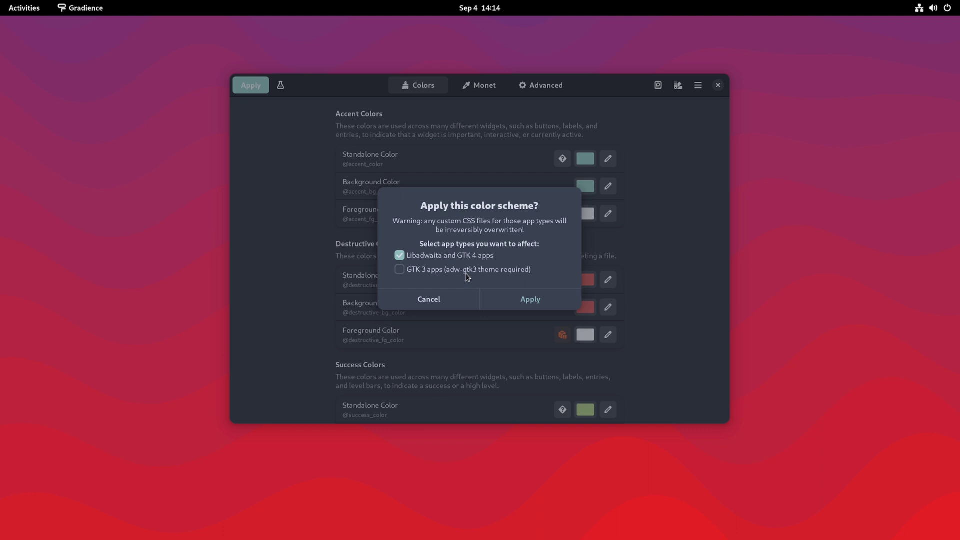
mouse_move(413, 272)
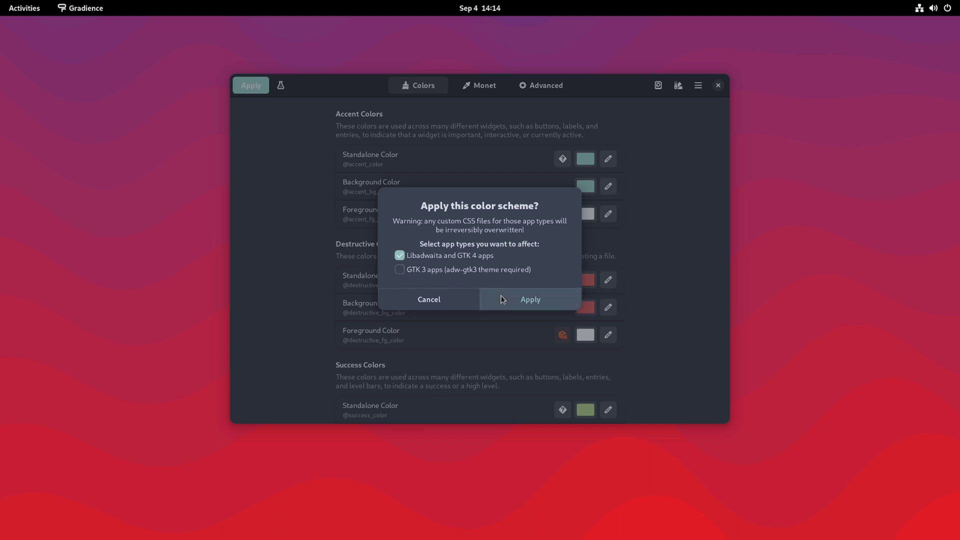
Confirm applying the Nord scheme to Libadwaita and GTK 4 apps.
click(529, 299)
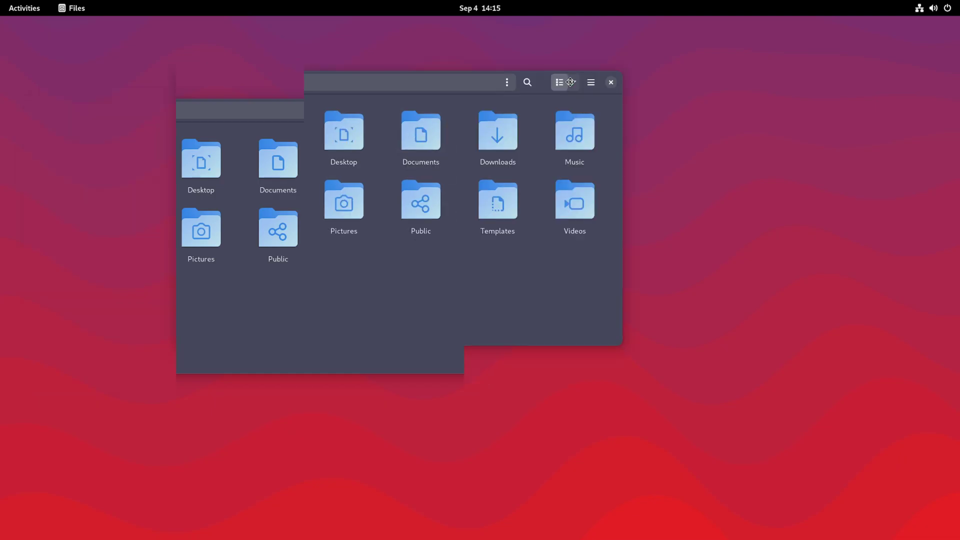
Open Activities to launch Files and check the Nord grey-blue theme.
click(24, 8)
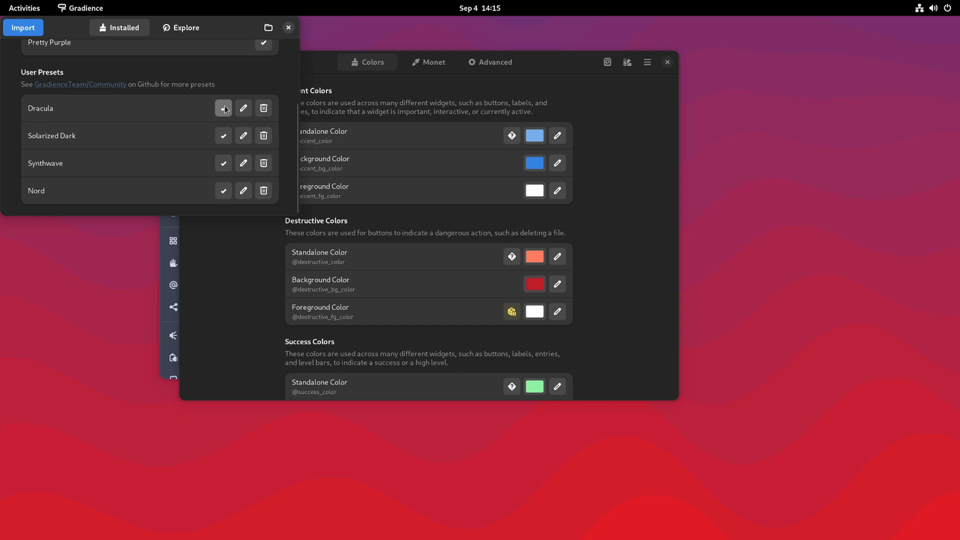
click(223, 108)
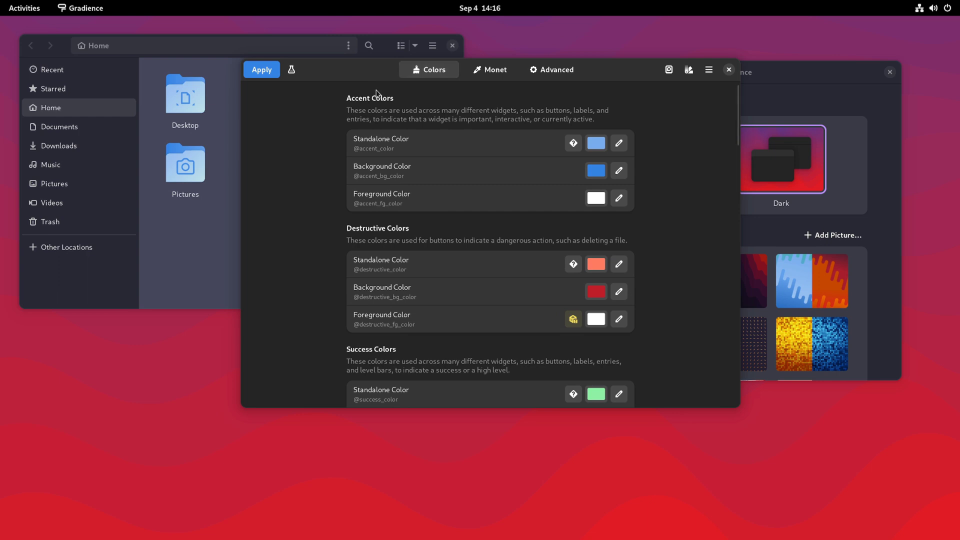
mouse_move(378, 94)
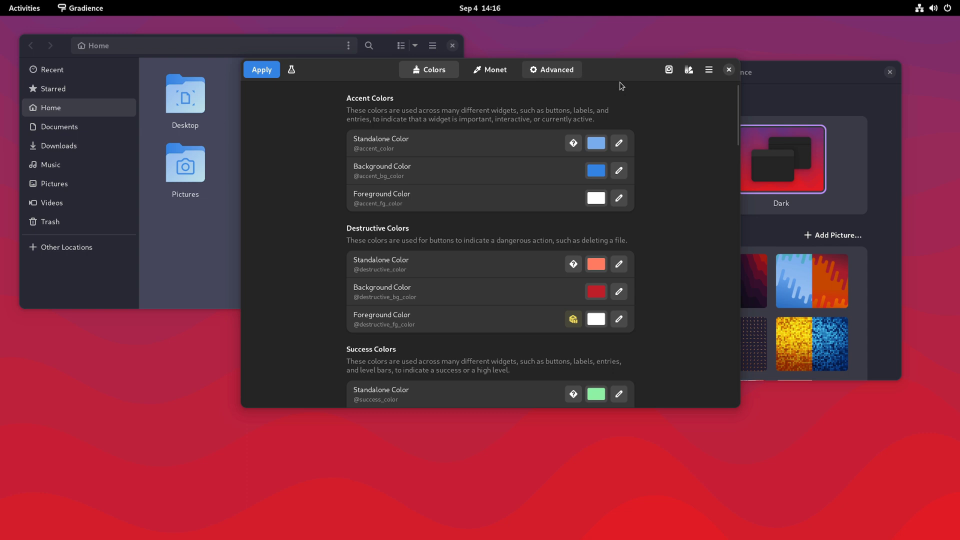
mouse_move(688, 69)
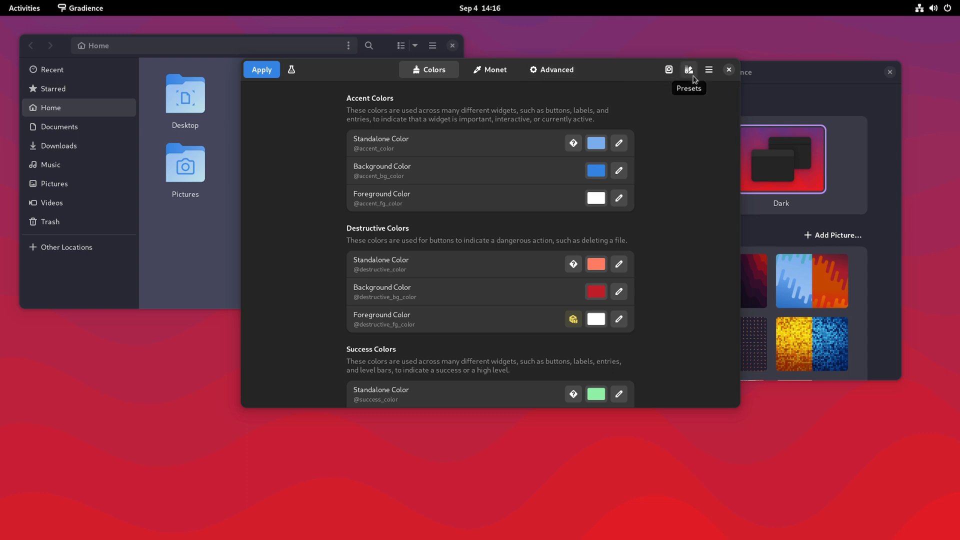
click(688, 69)
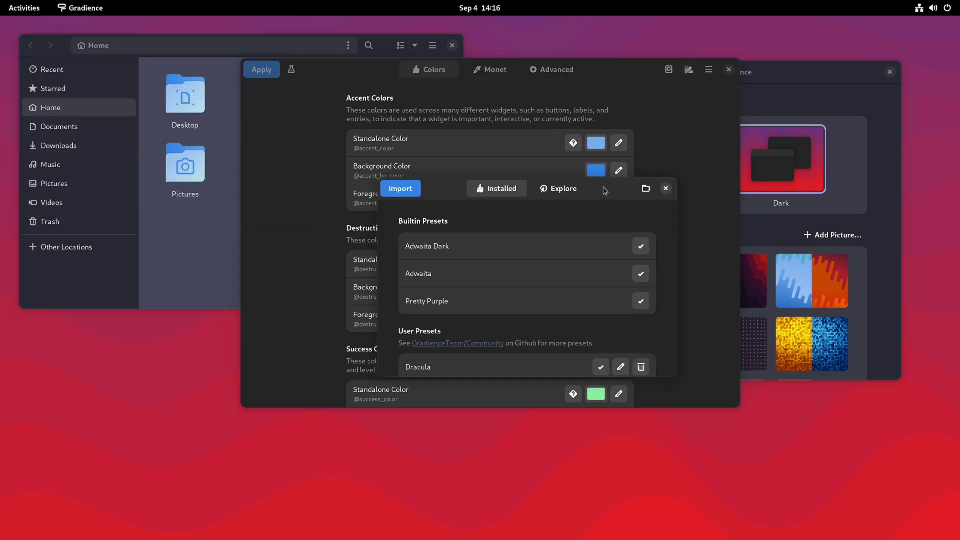